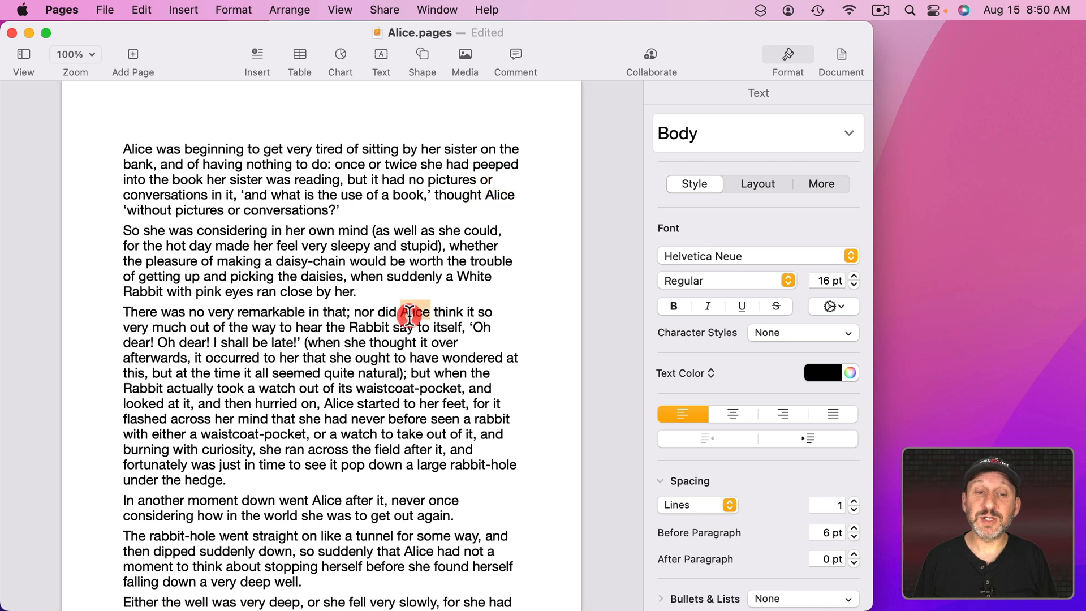
# - Enlarge the first paragraph's text and update every Body paragraph to the larger size
pyautogui.doubleClick(416, 312)
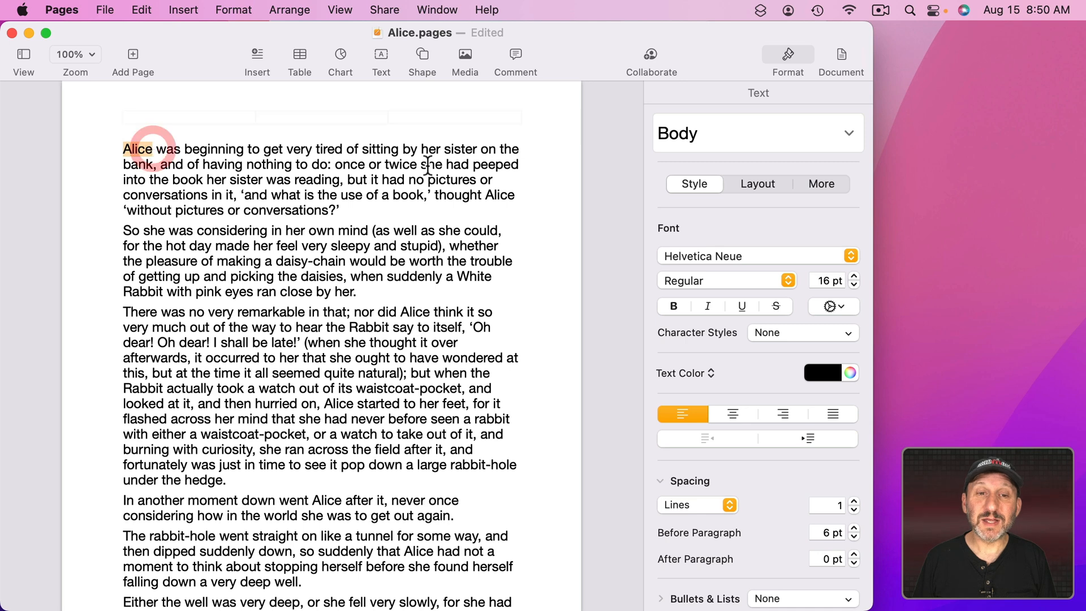
pyautogui.doubleClick(499, 194)
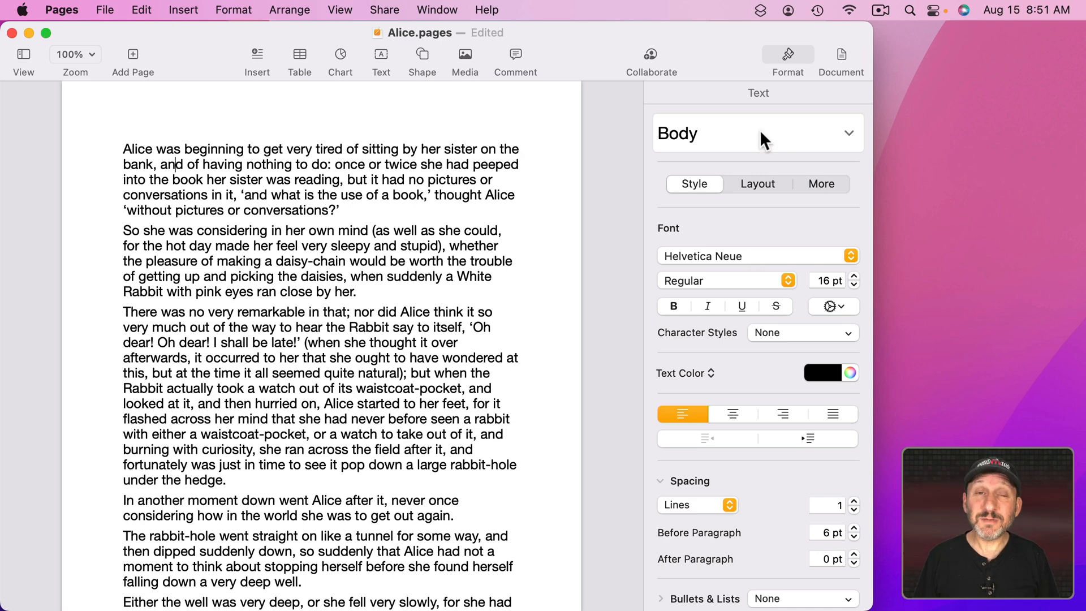
pyautogui.moveTo(769, 111)
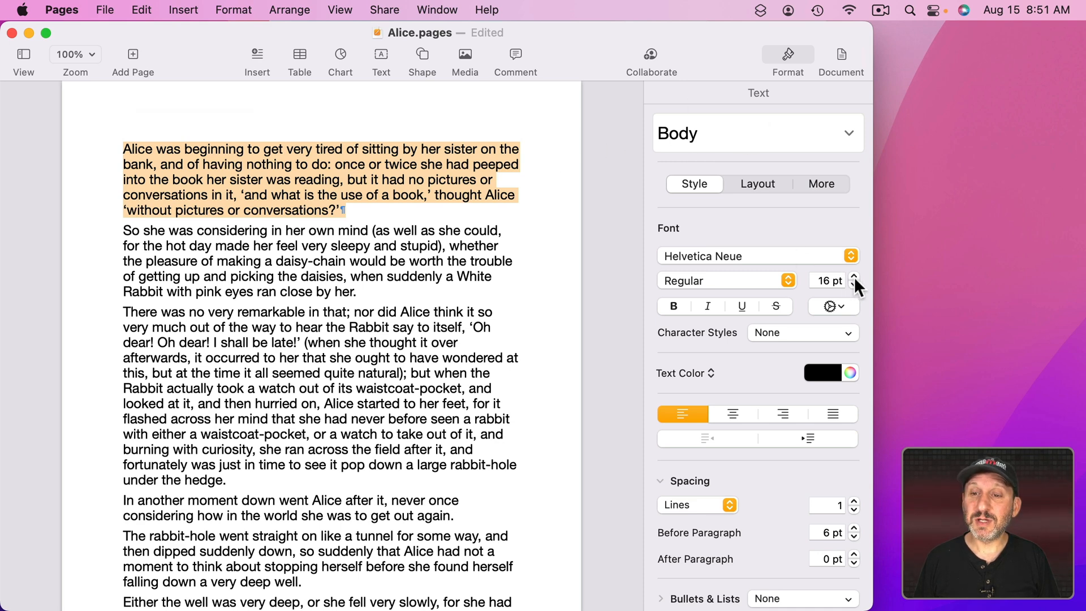
pyautogui.click(854, 276)
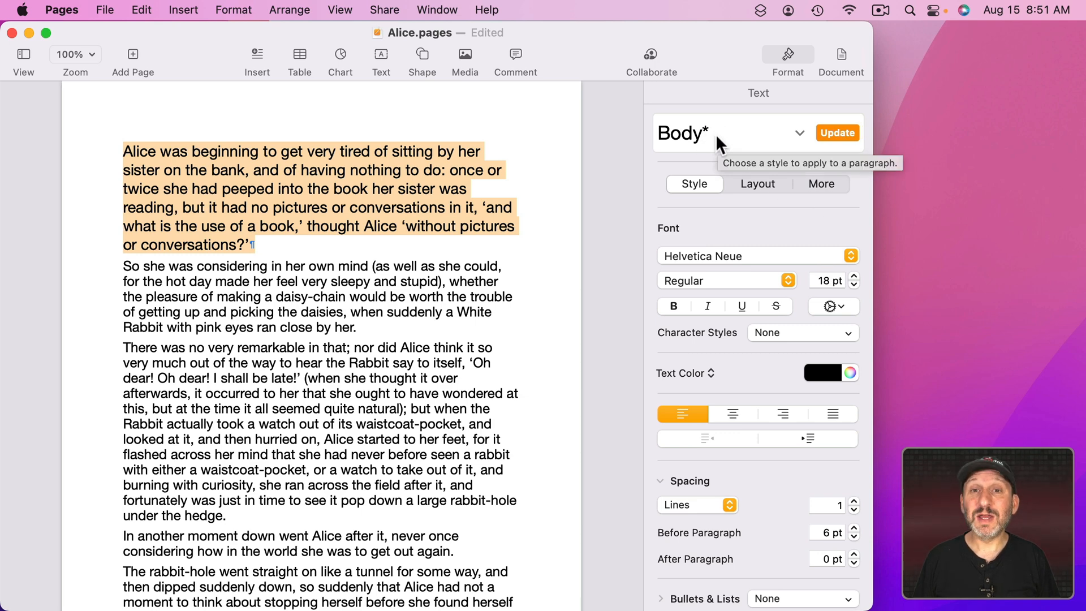
pyautogui.moveTo(837, 150)
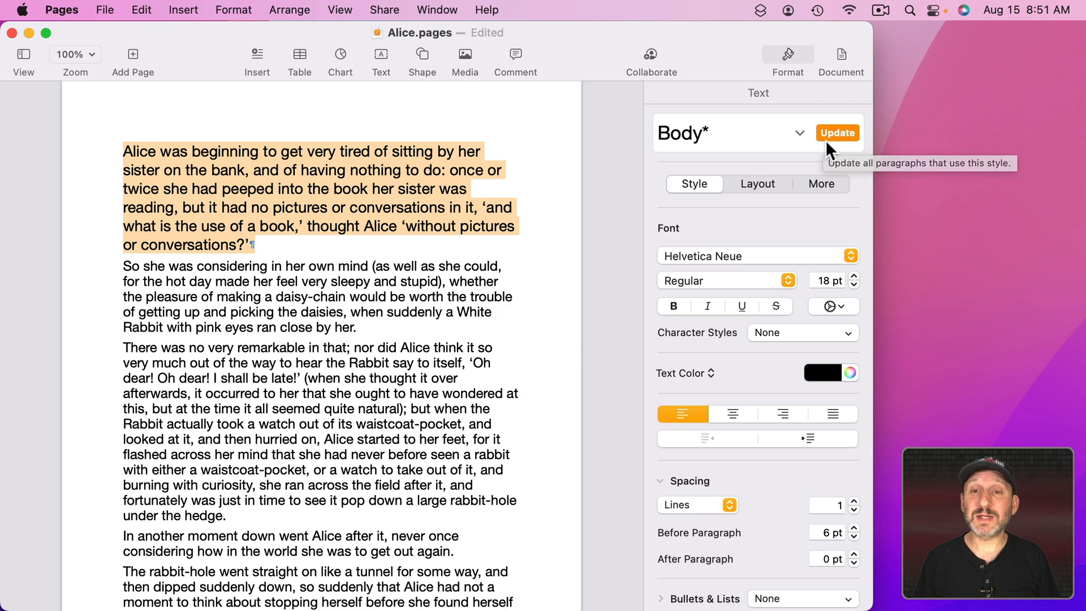
pyautogui.click(838, 133)
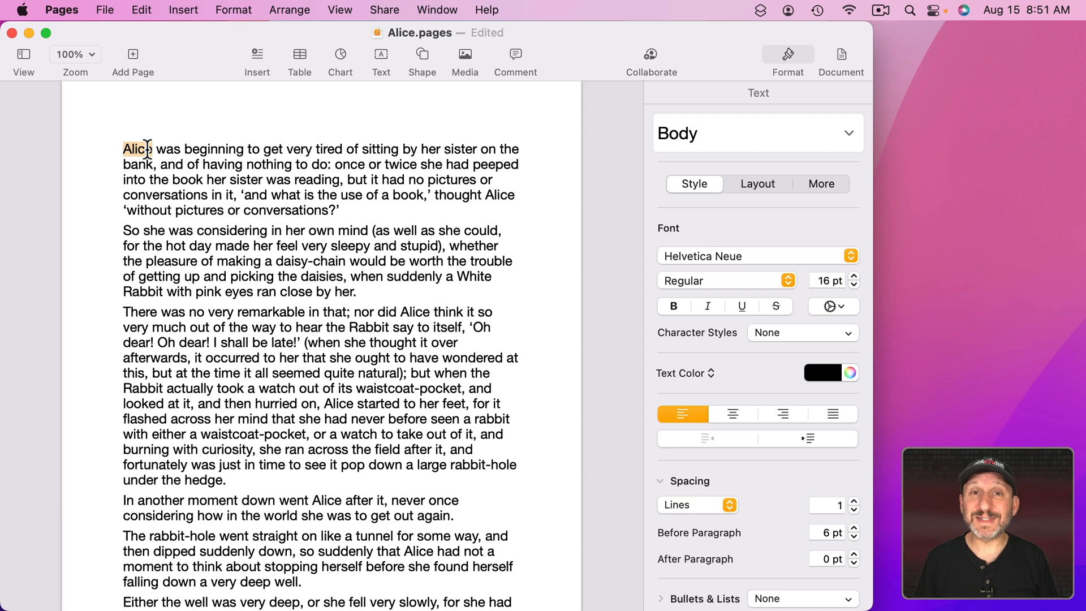
pyautogui.moveTo(219, 160)
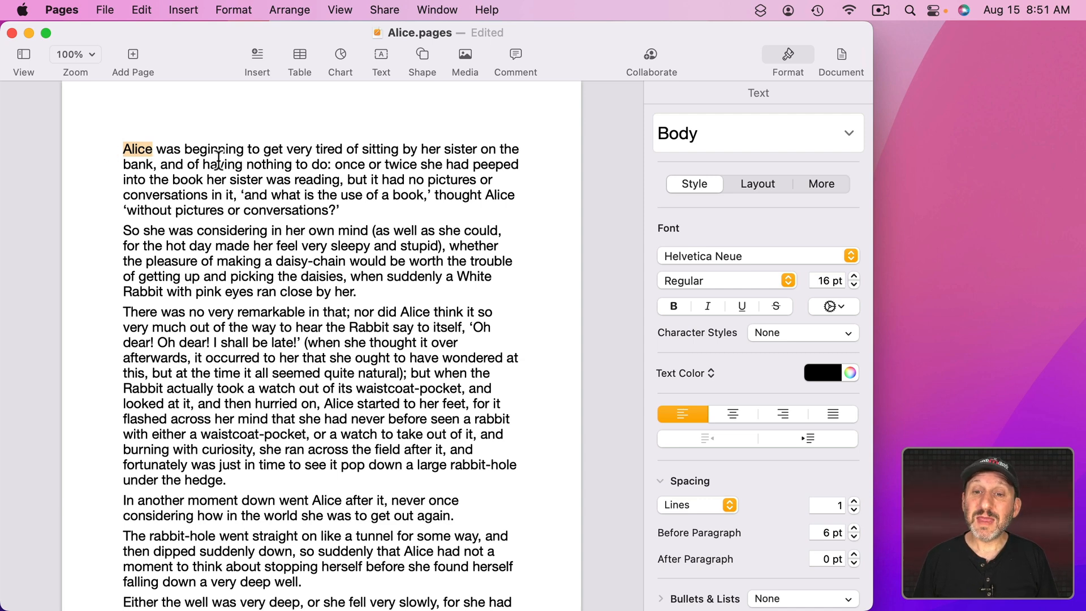
pyautogui.moveTo(812, 160)
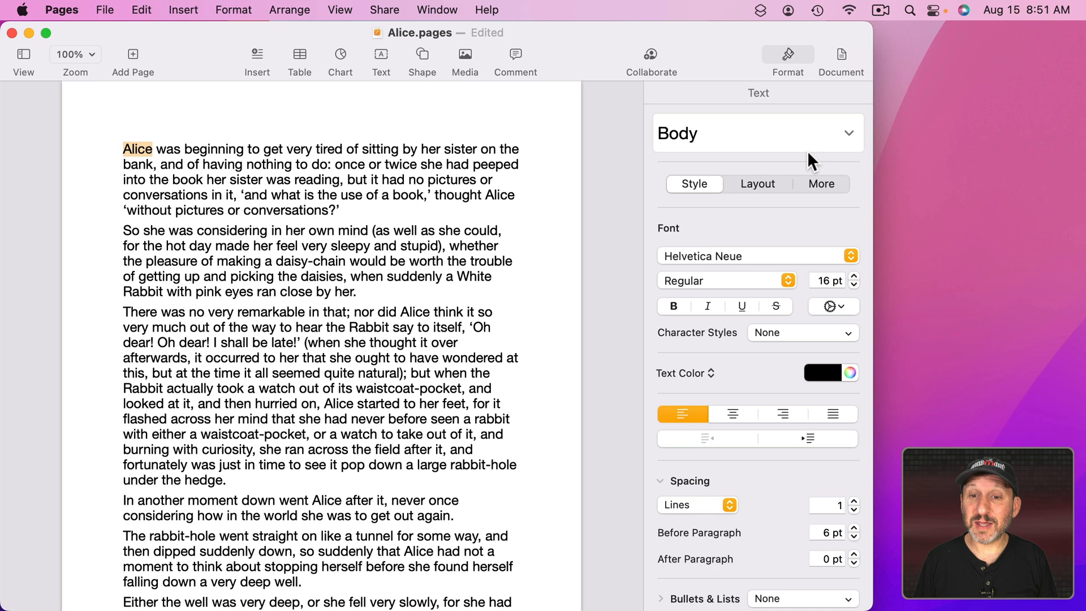
pyautogui.moveTo(770, 97)
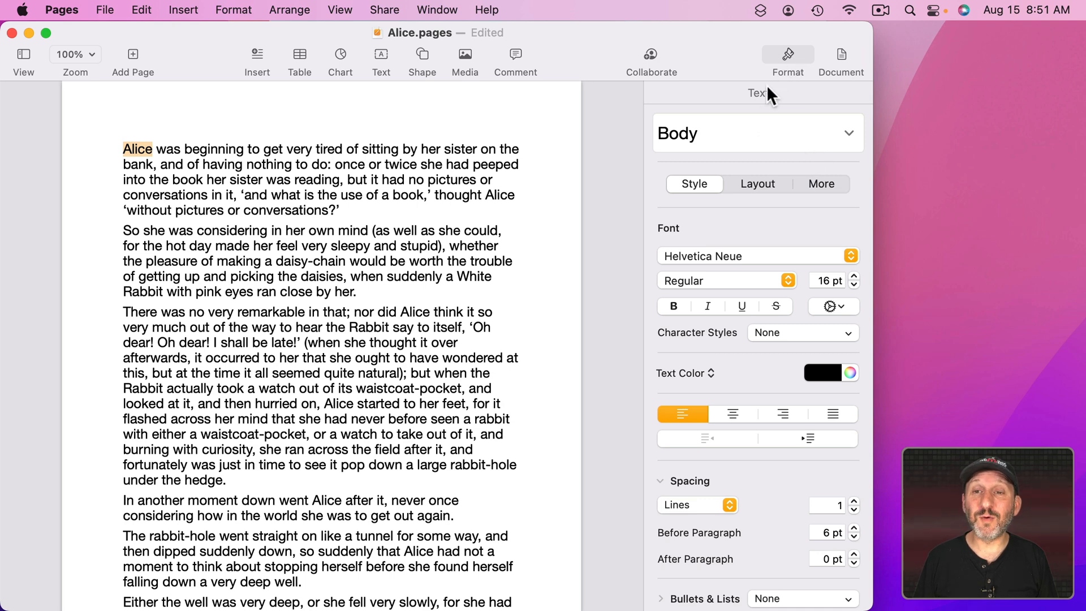
pyautogui.moveTo(685, 346)
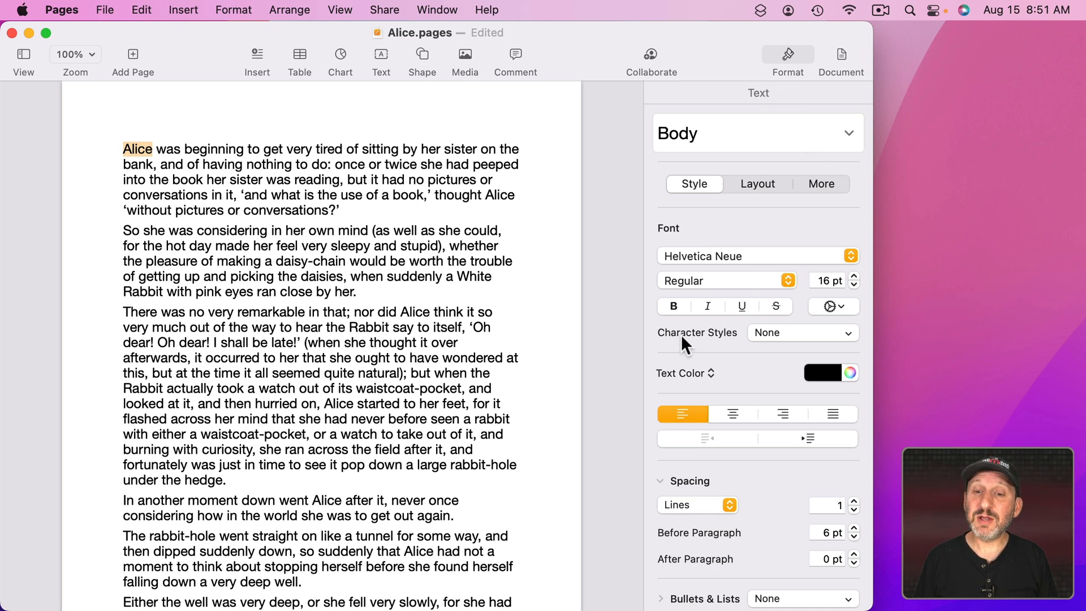
pyautogui.moveTo(723, 348)
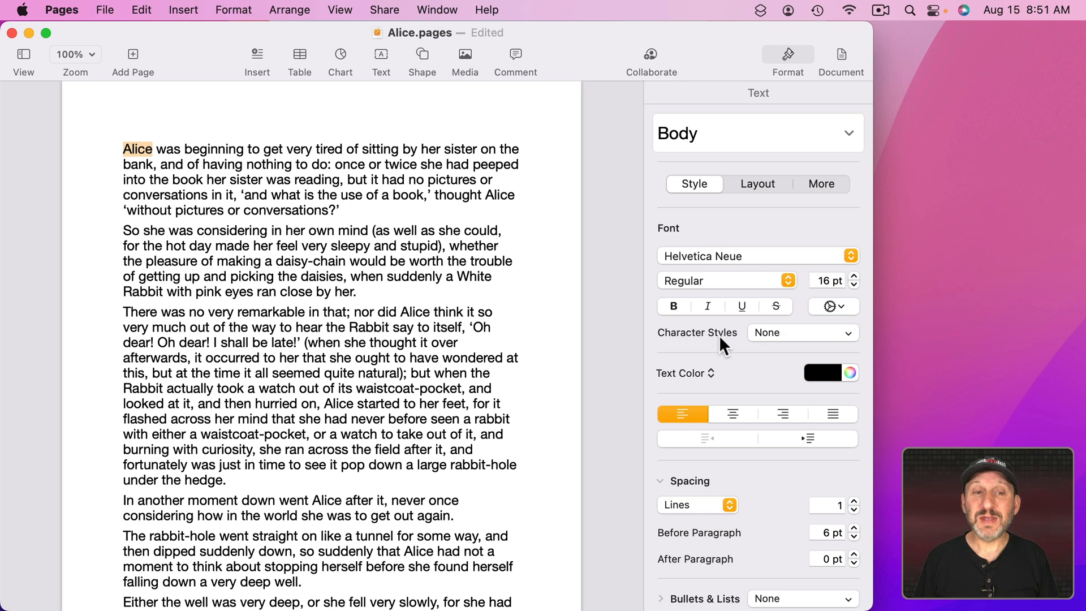
pyautogui.moveTo(687, 310)
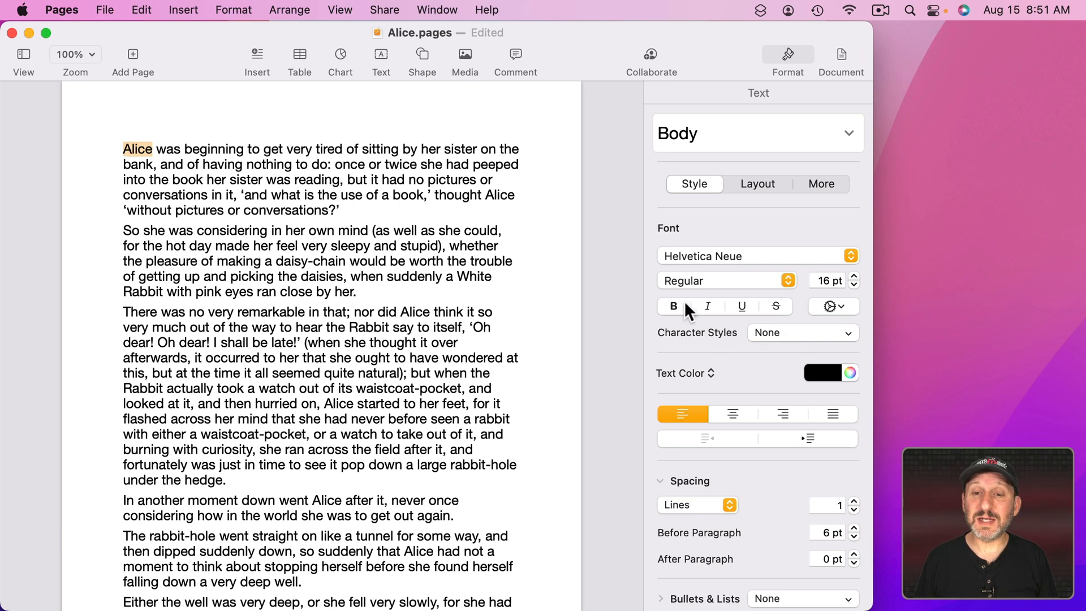
pyautogui.moveTo(781, 346)
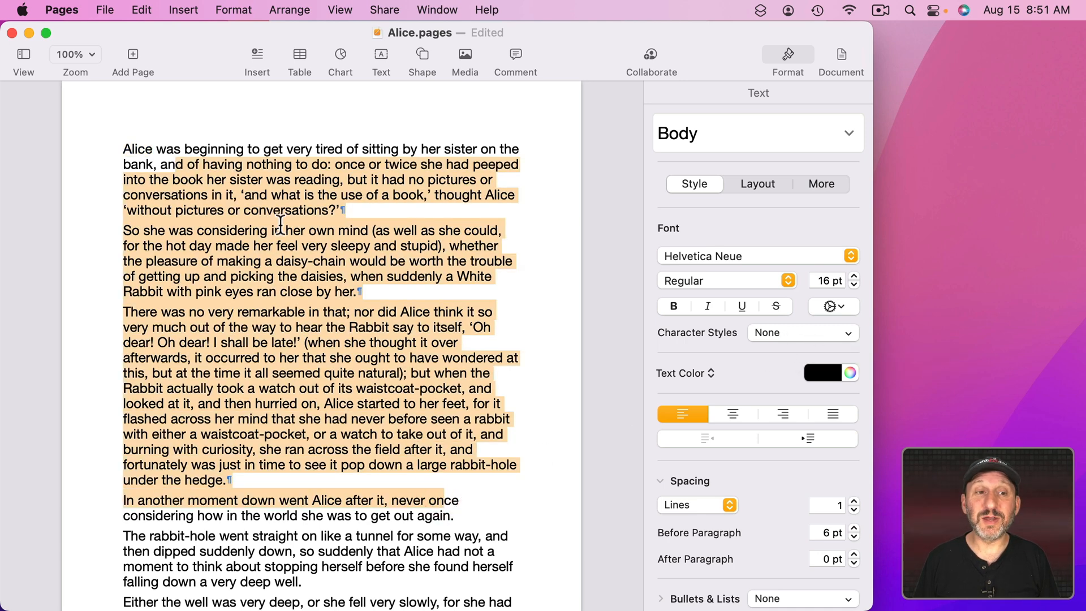
# - Select the first word Alice again and make it bold
pyautogui.click(137, 150)
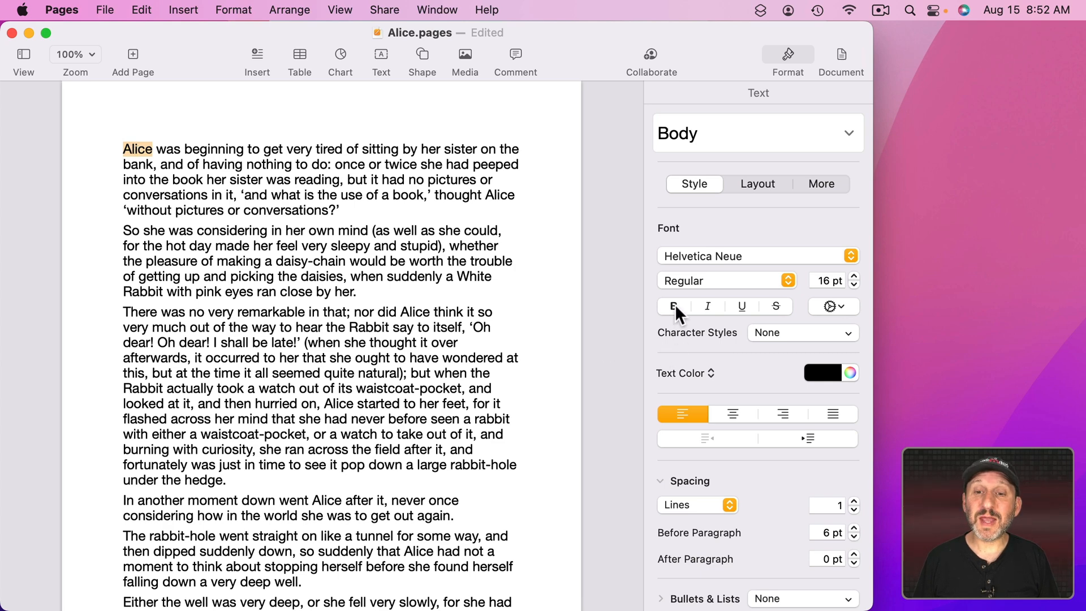
pyautogui.click(672, 307)
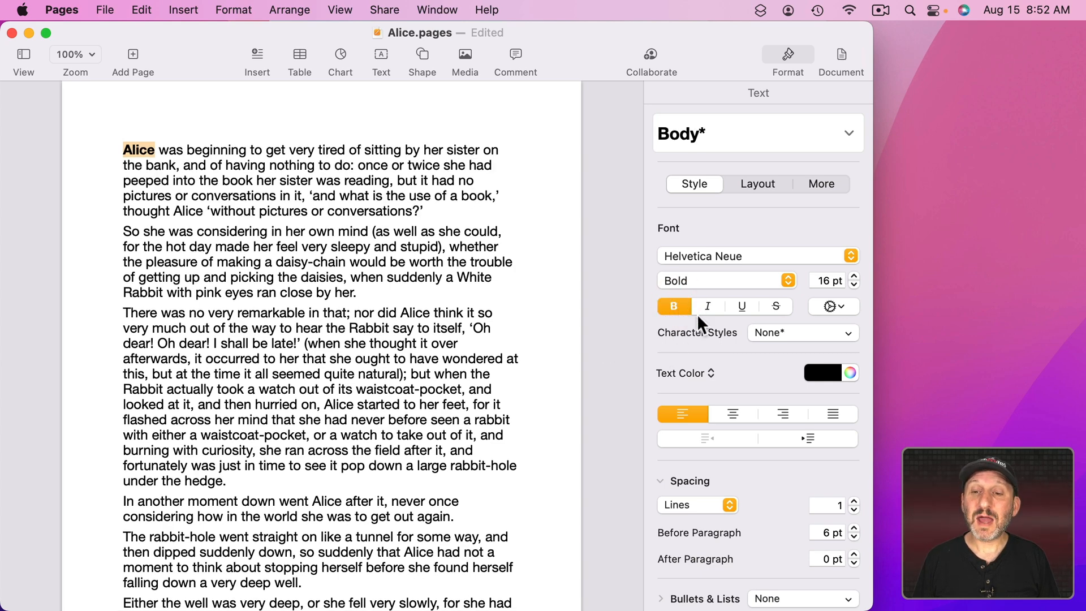
pyautogui.moveTo(796, 338)
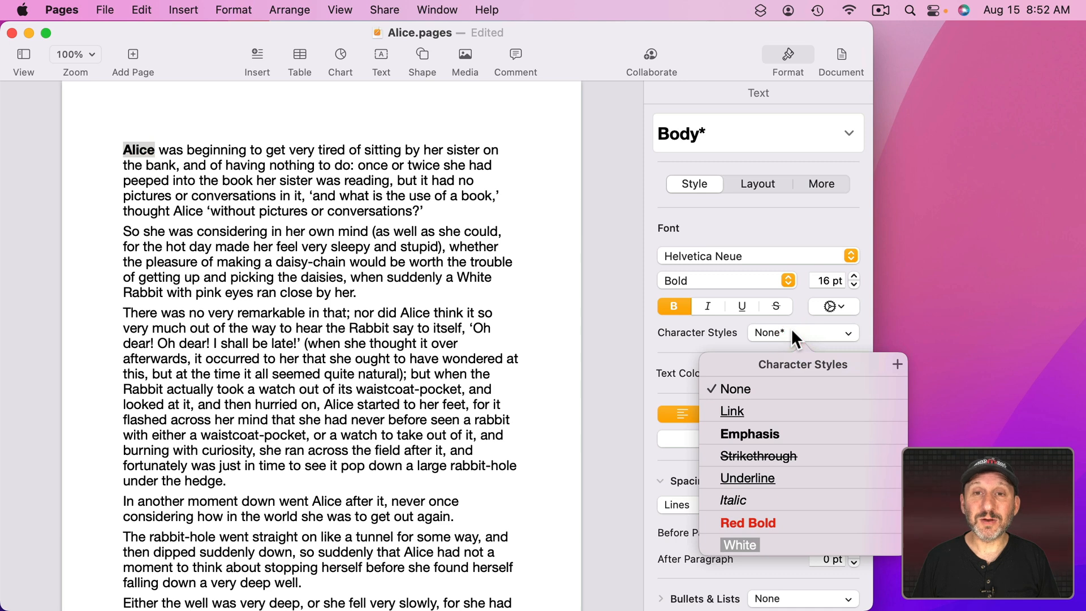
pyautogui.moveTo(899, 370)
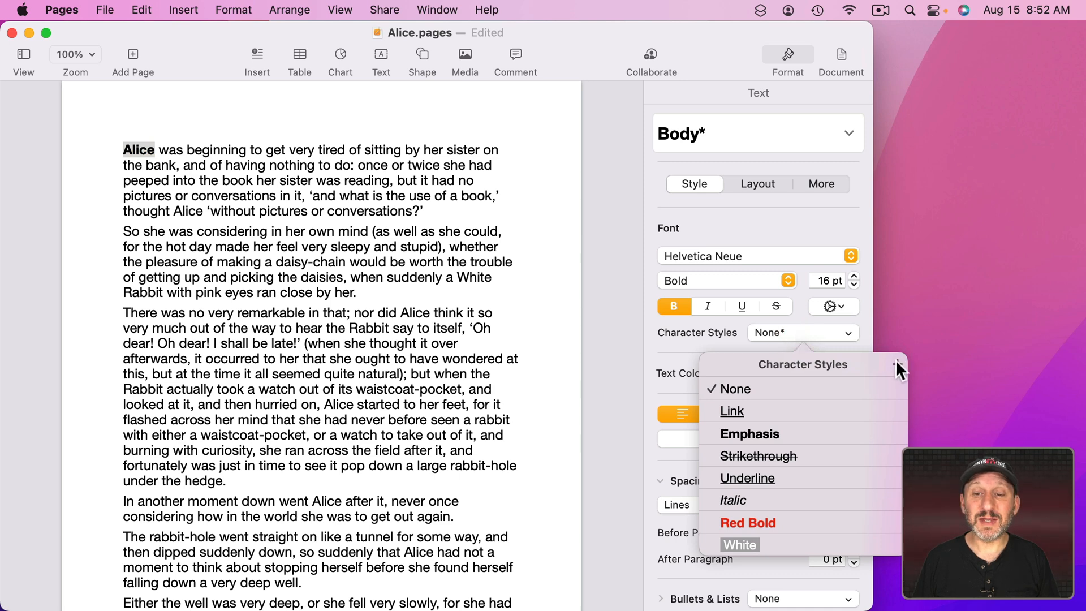
pyautogui.moveTo(741, 398)
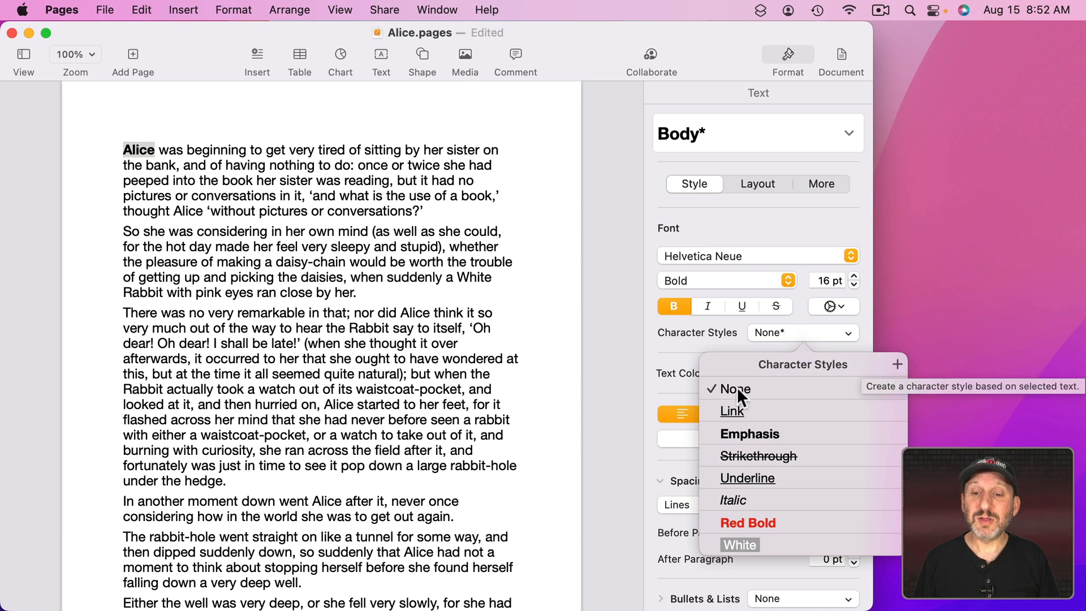
pyautogui.moveTo(744, 561)
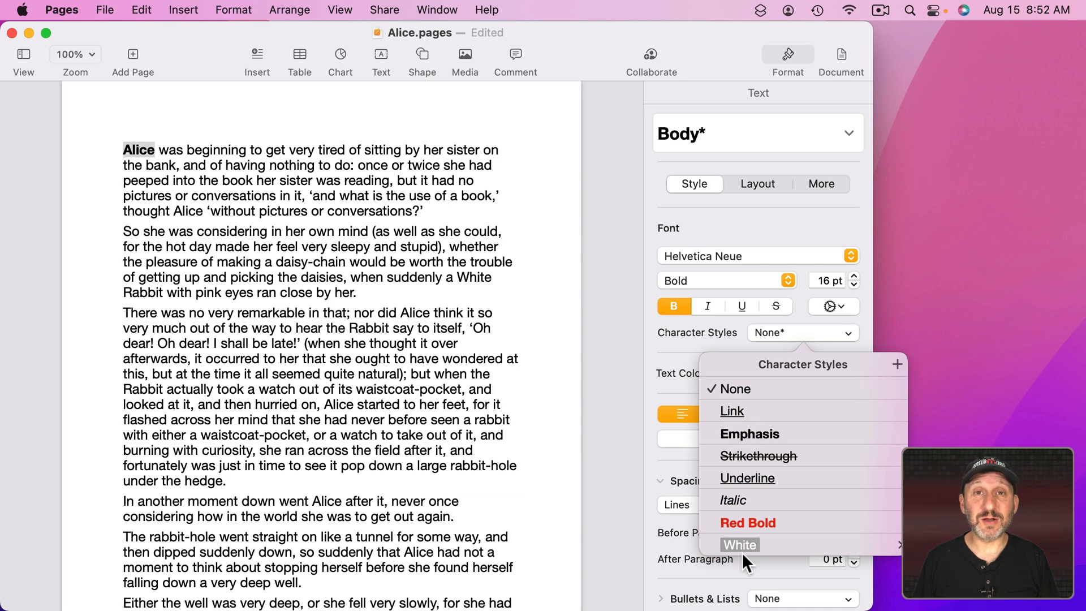
pyautogui.moveTo(900, 367)
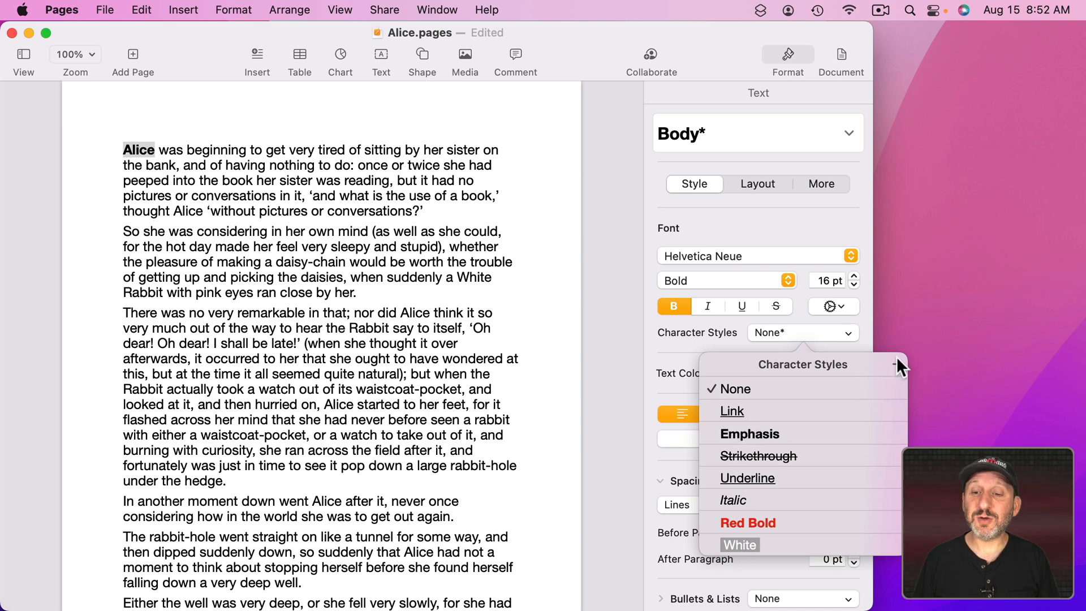
# - Create a new character style from the bold Alice and name it 'Name'
pyautogui.click(896, 363)
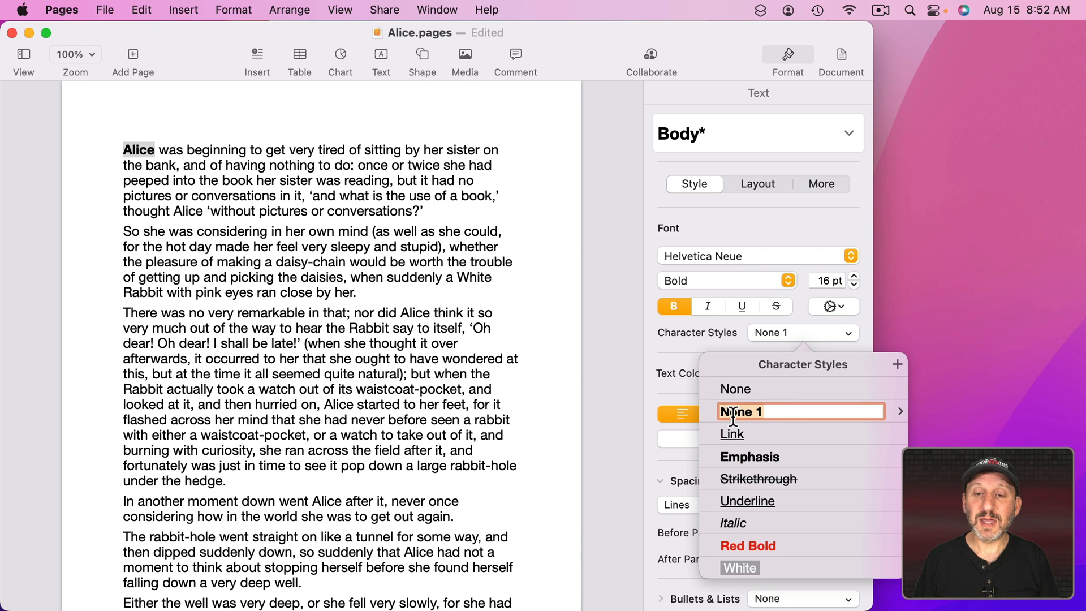
pyautogui.write('Name')
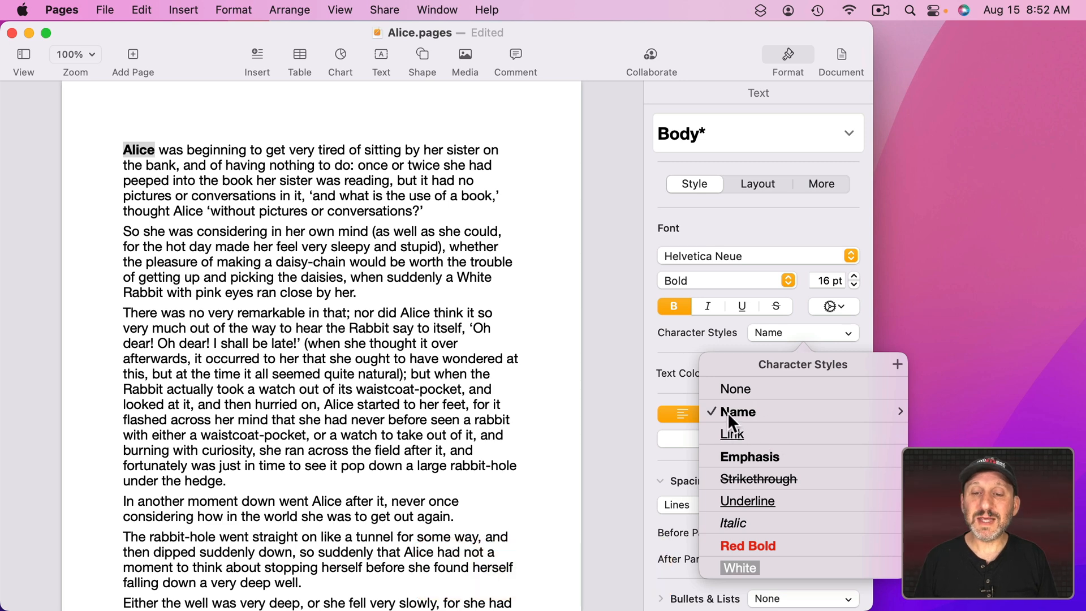
pyautogui.moveTo(737, 424)
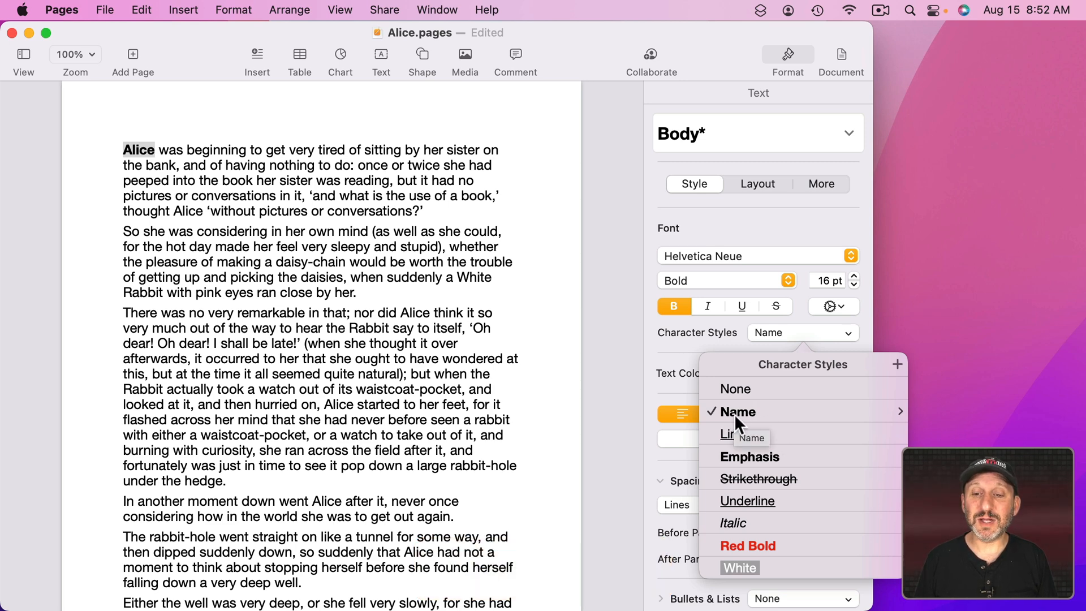
pyautogui.moveTo(732, 433)
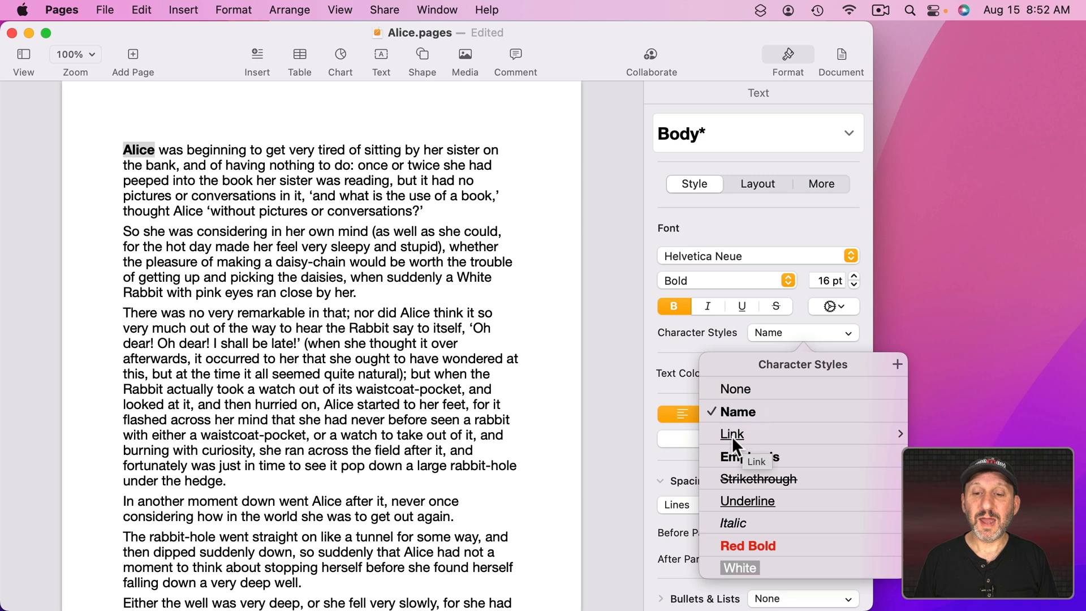
pyautogui.moveTo(745, 457)
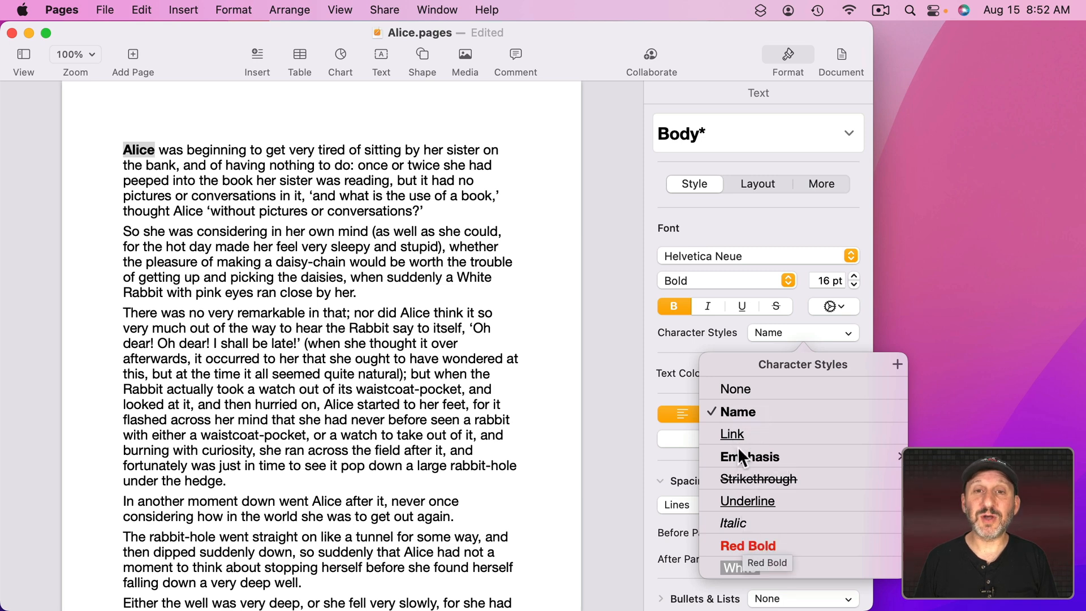
pyautogui.moveTo(732, 433)
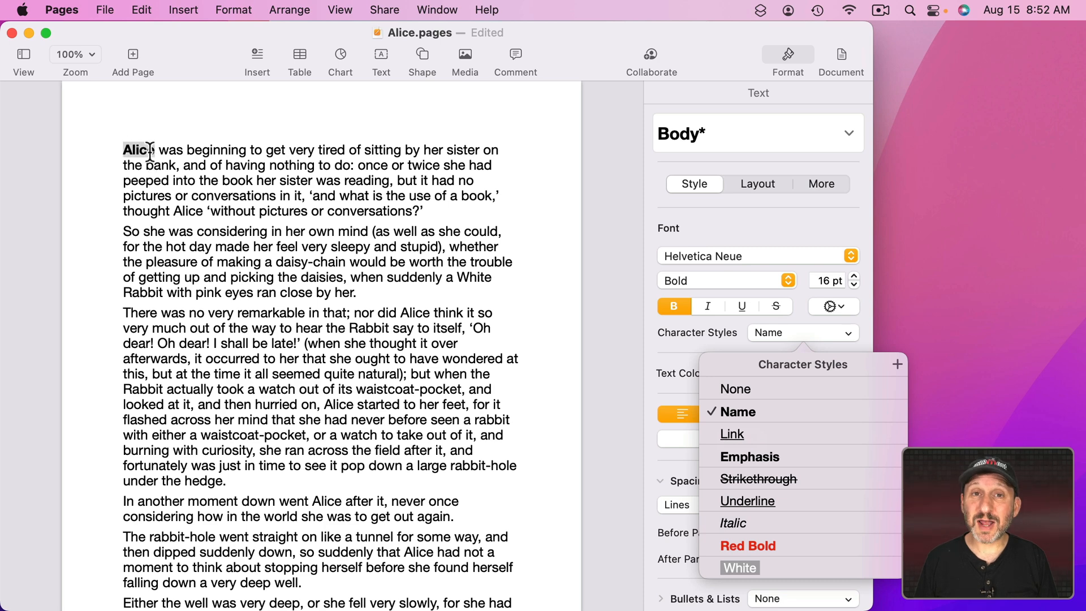
pyautogui.moveTo(900, 375)
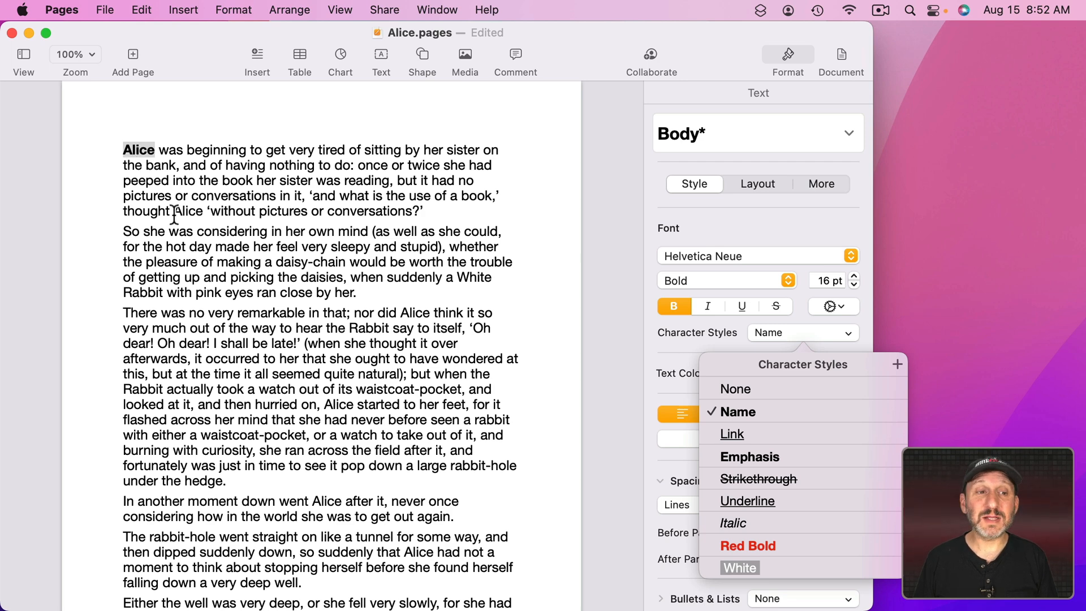
# - Apply the Name style to the second Alice and show the character styles list
pyautogui.click(737, 388)
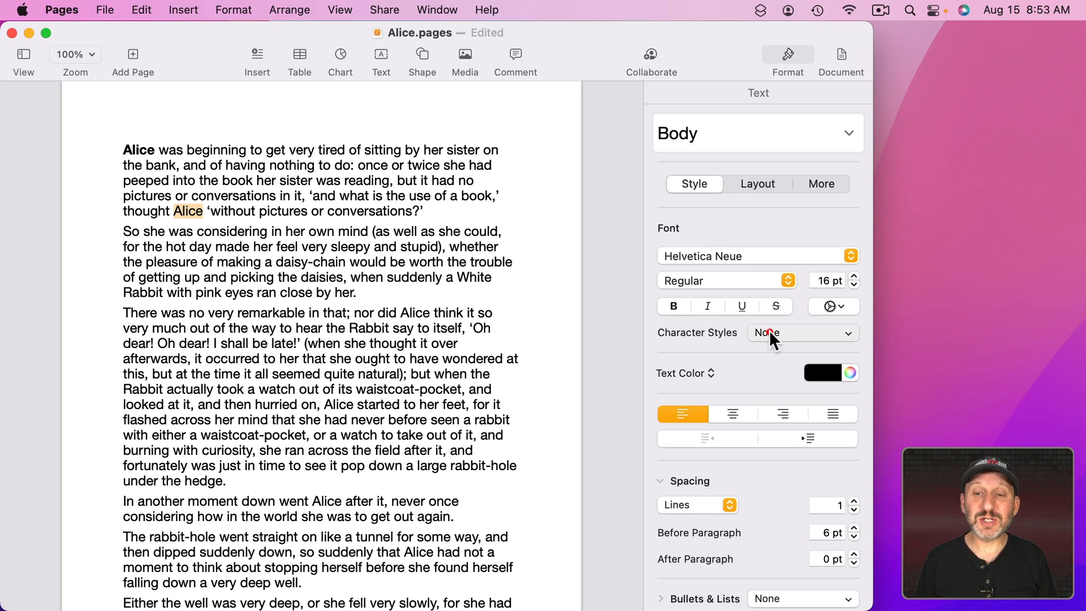
pyautogui.click(672, 306)
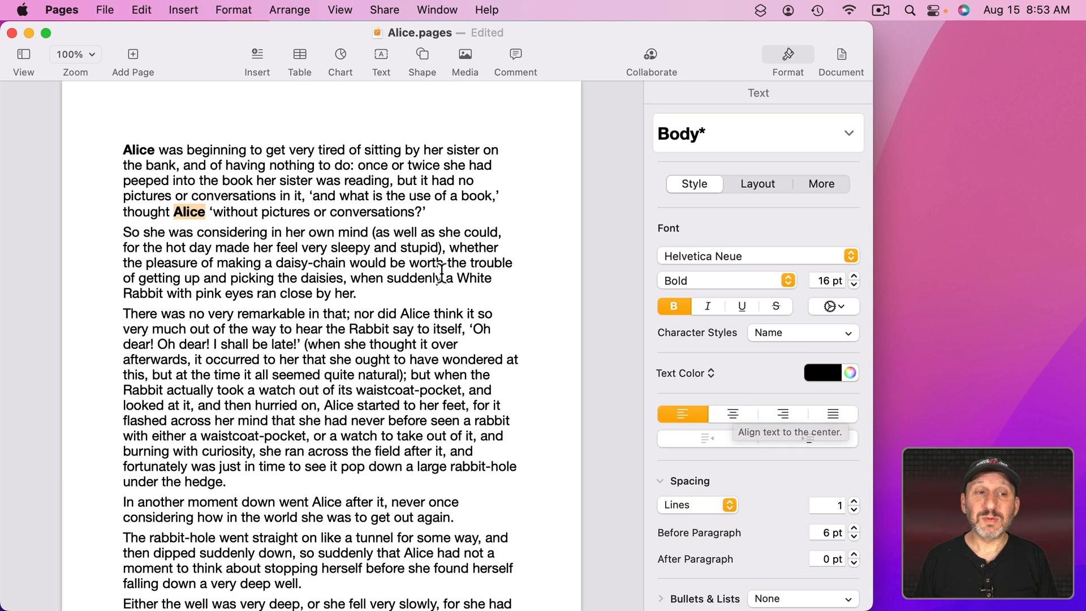
pyautogui.moveTo(137, 175)
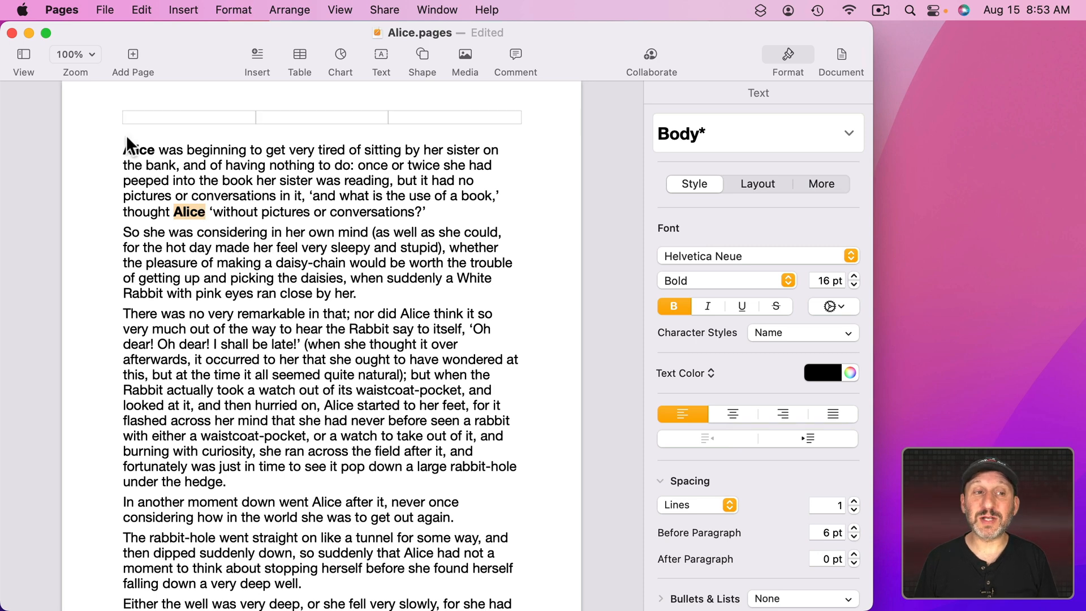
pyautogui.click(802, 333)
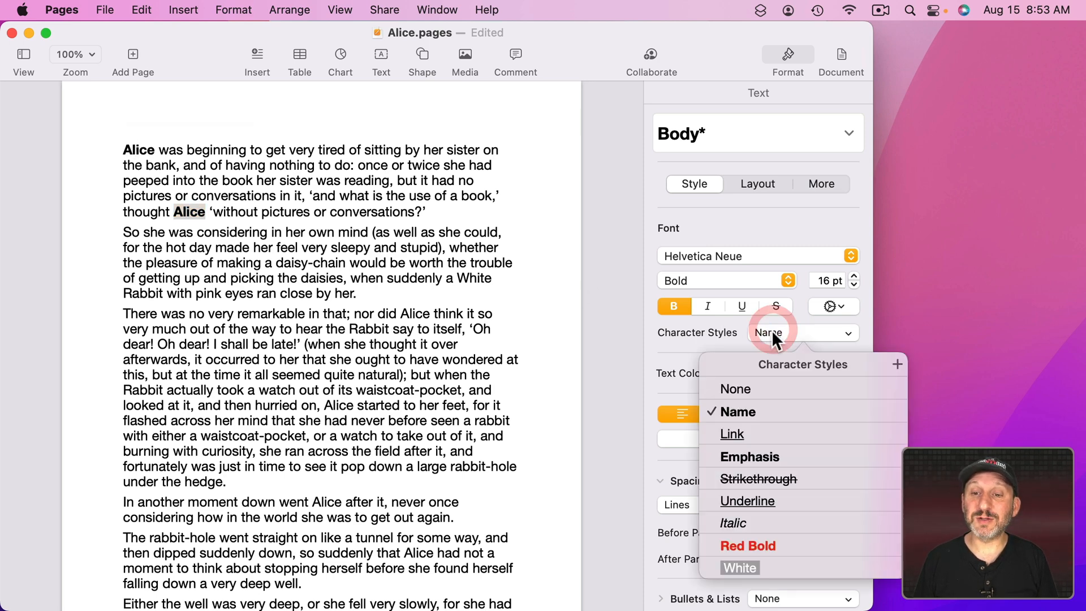
pyautogui.moveTo(739, 415)
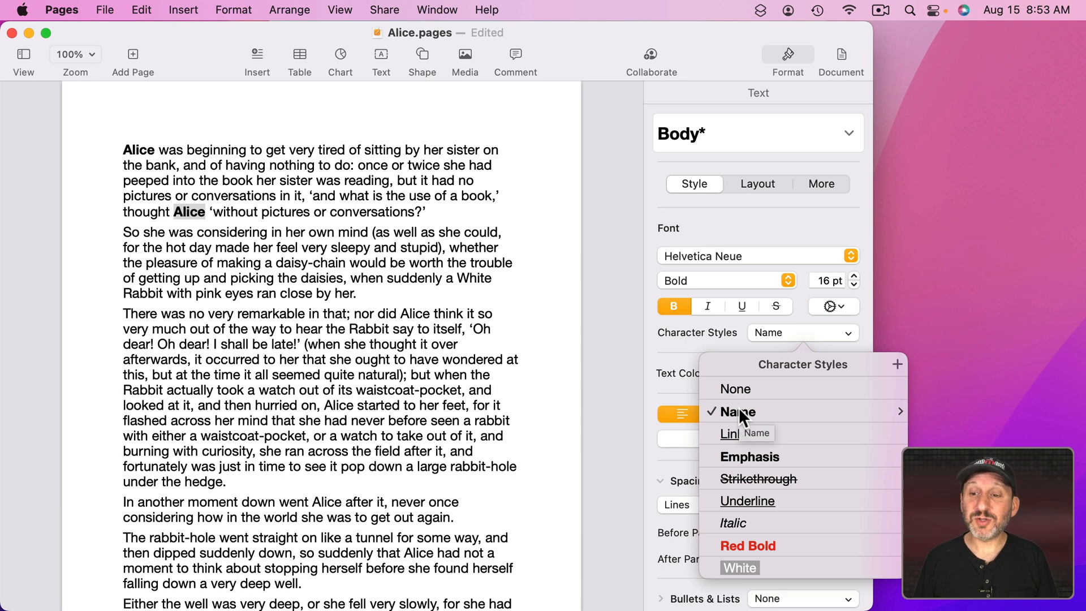
pyautogui.moveTo(901, 415)
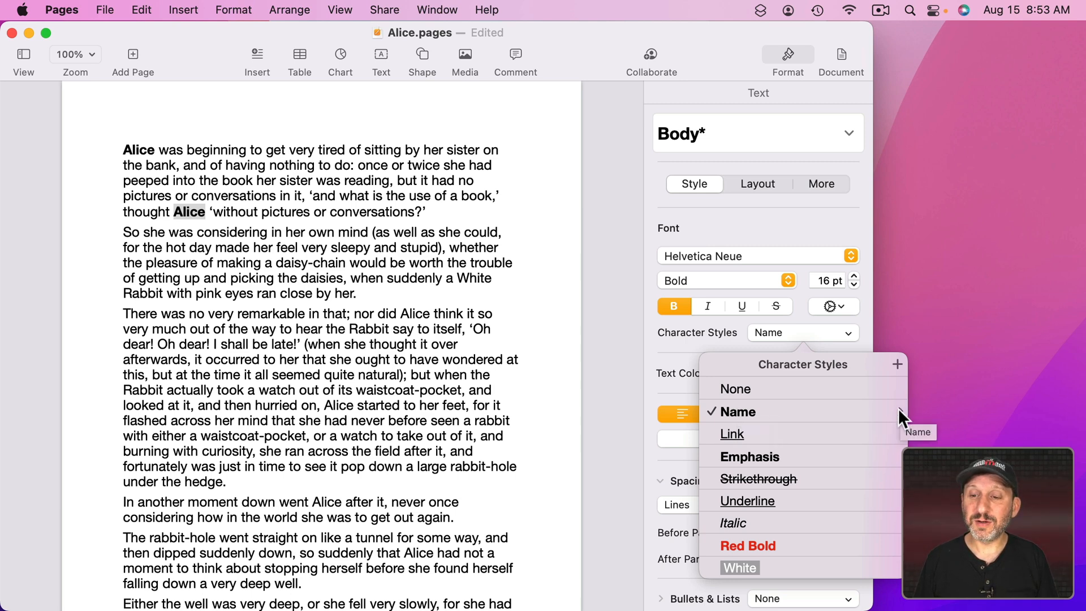
# - Review the Name style's shortcut options, then style the third paragraph's Alice with Name
pyautogui.click(900, 412)
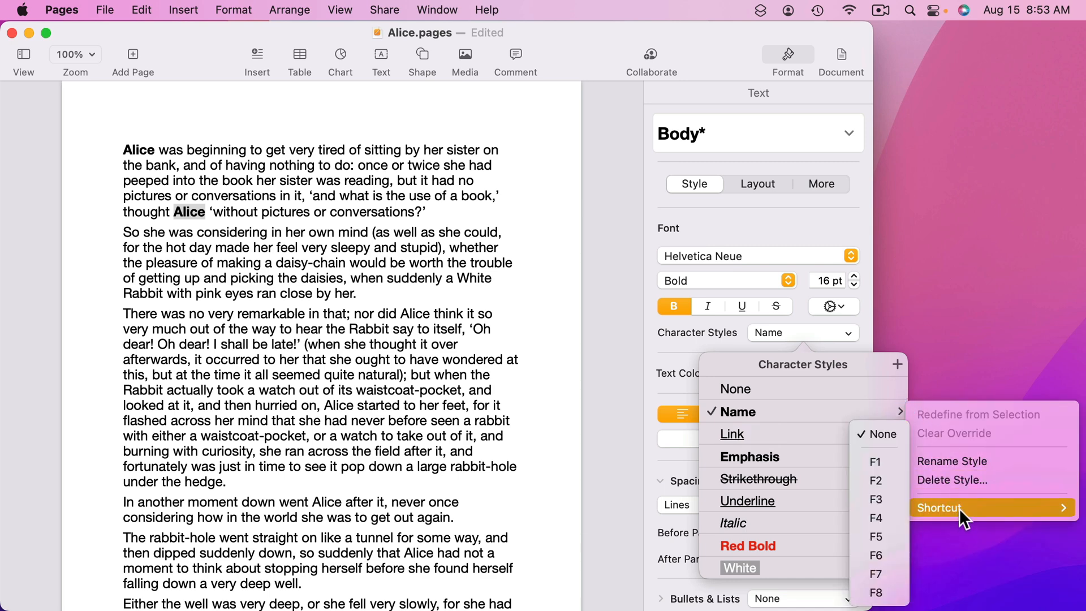
pyautogui.moveTo(876, 480)
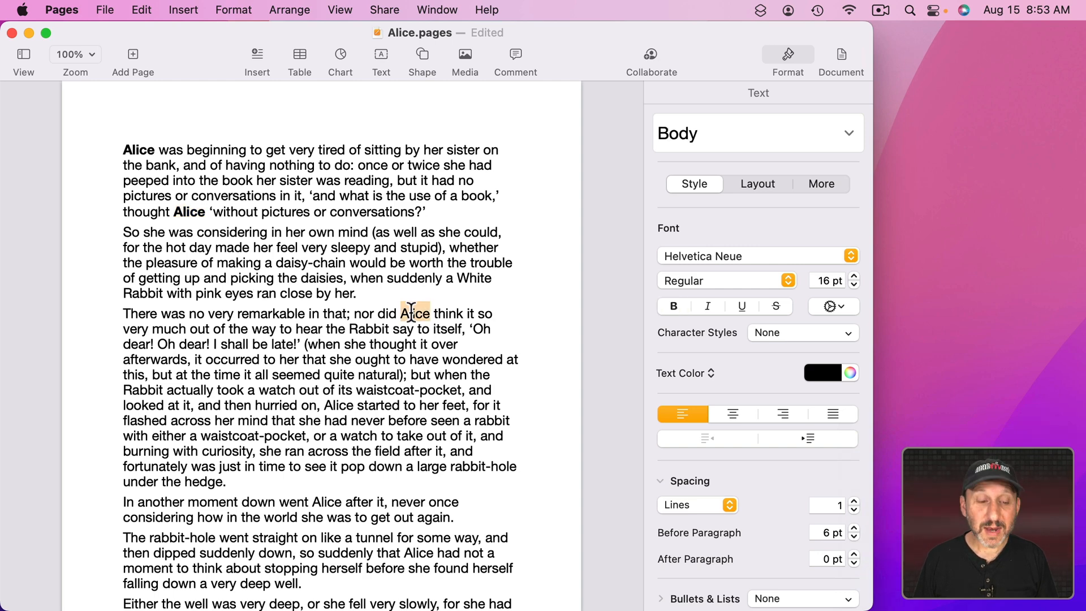
pyautogui.click(673, 307)
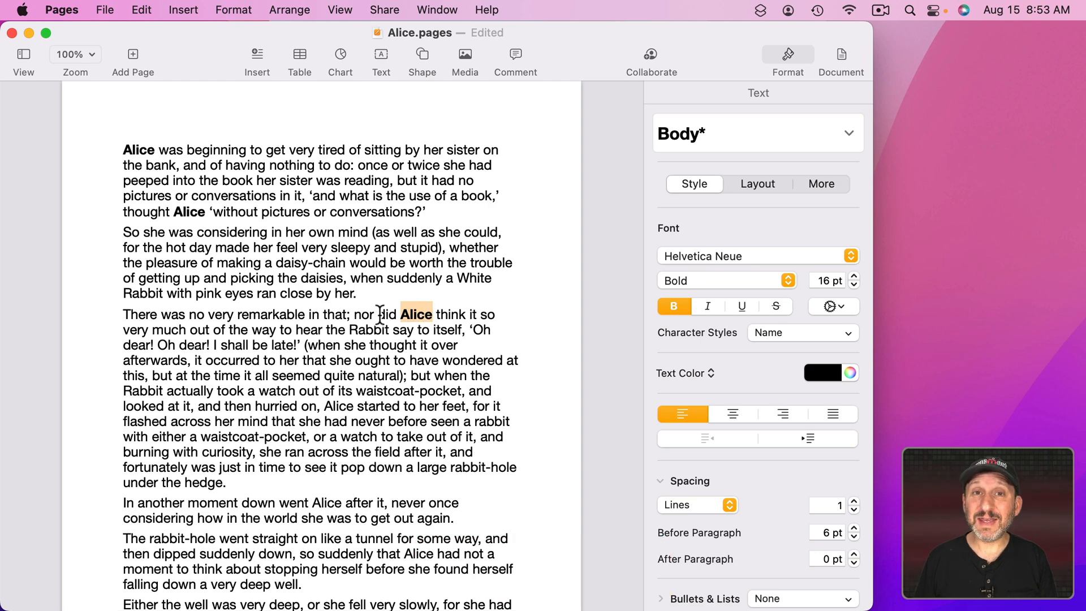
pyautogui.click(22, 10)
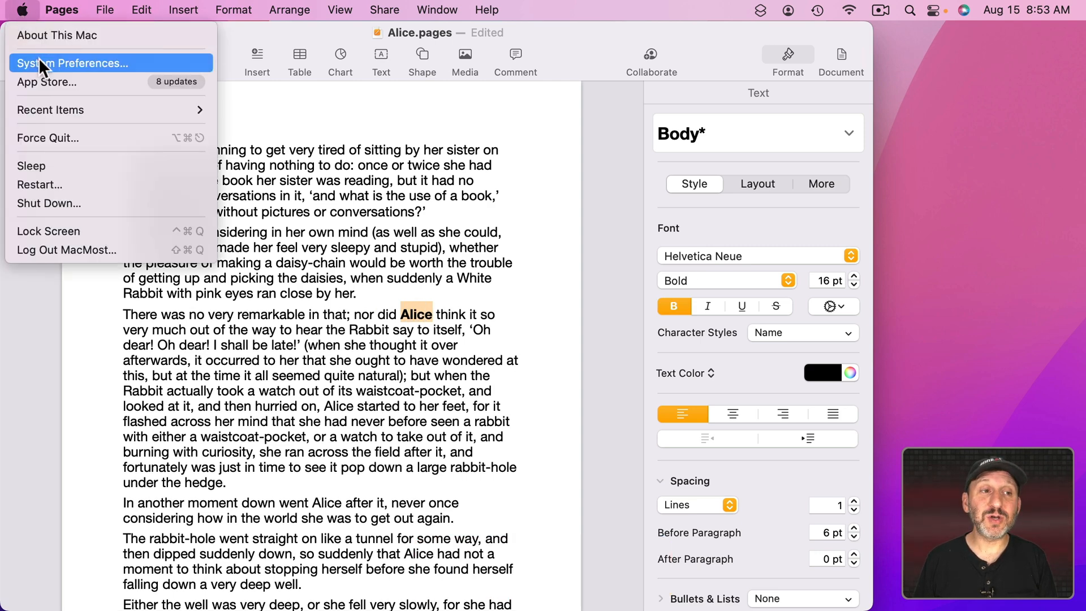
# - Check in System Preferences > Keyboard that F1, F2 etc. act as standard function keys
pyautogui.click(75, 63)
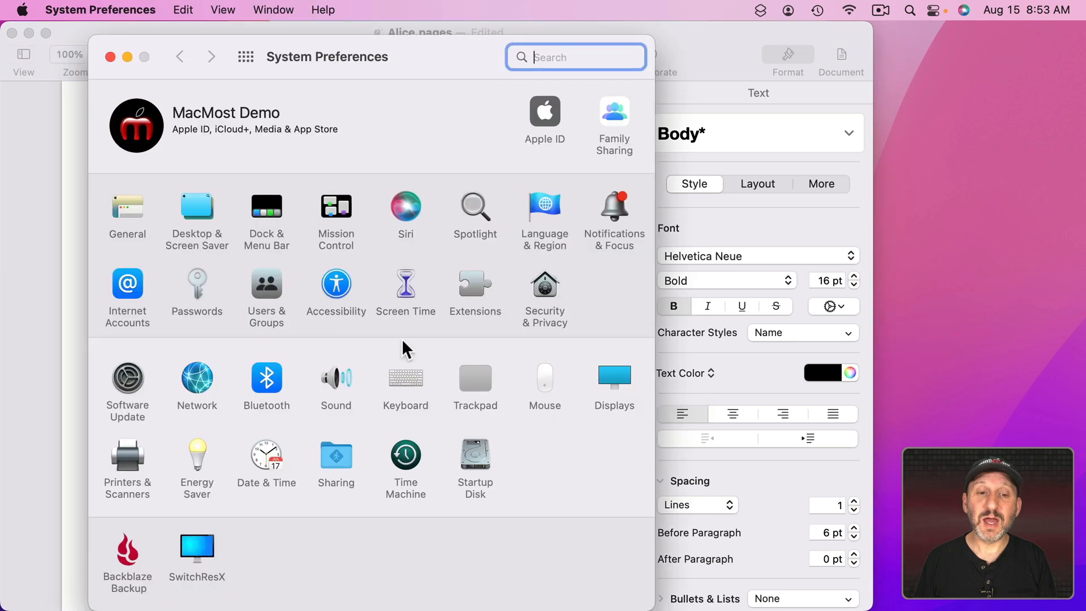
pyautogui.click(405, 376)
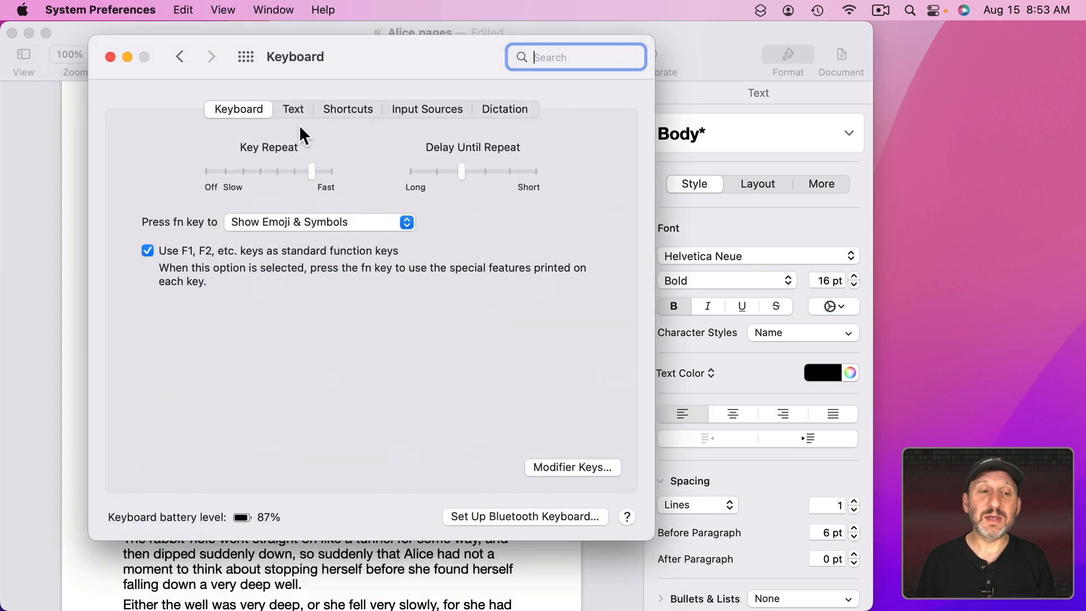
pyautogui.moveTo(161, 263)
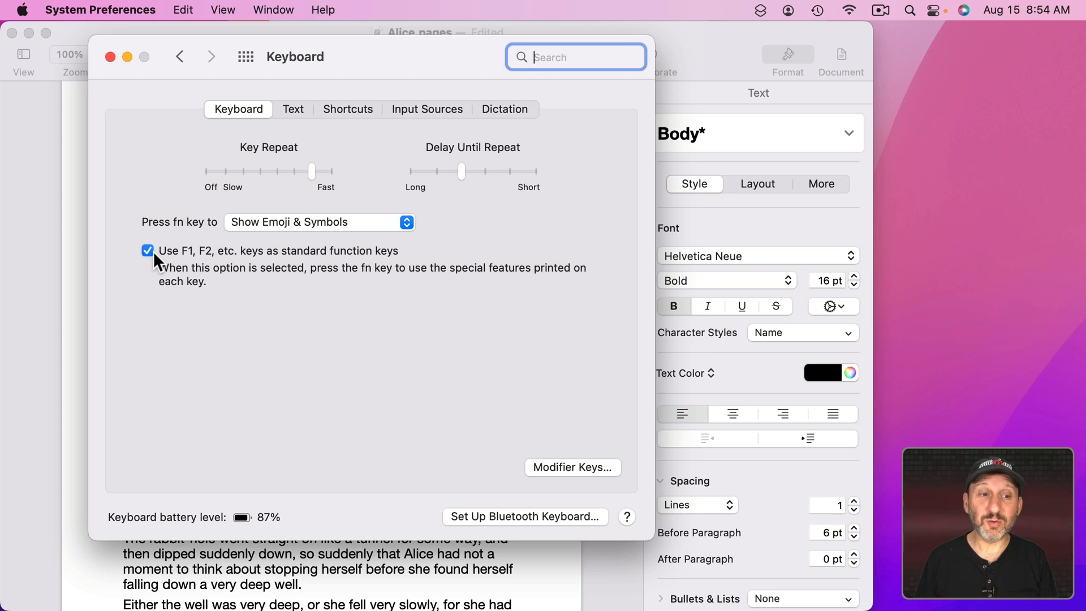
pyautogui.click(110, 57)
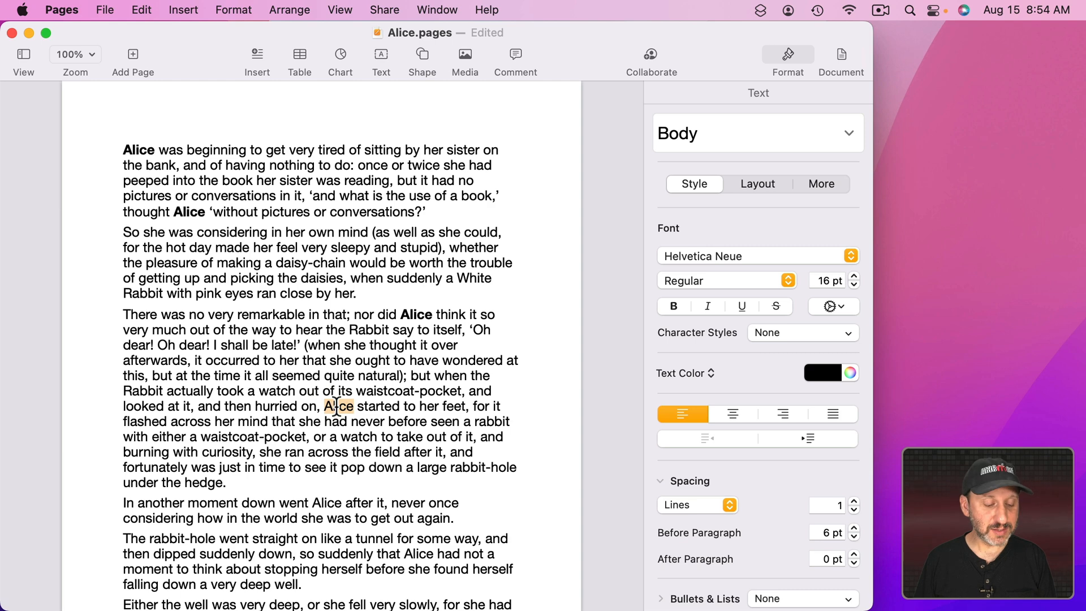
# - Apply Name to the Alices after 'hurried on' and 'down went', then deselect
pyautogui.click(672, 307)
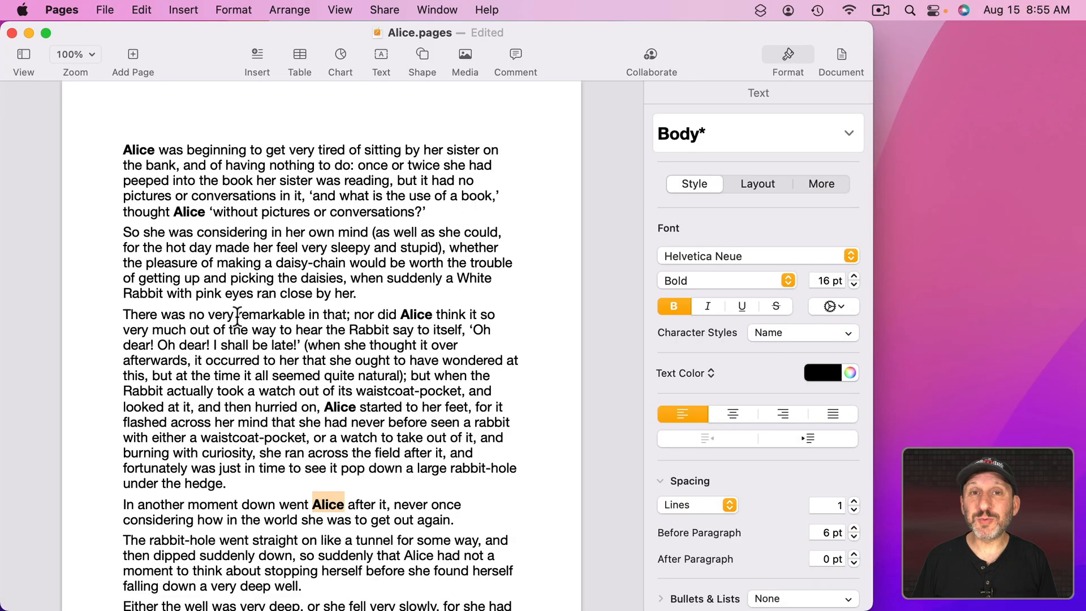
pyautogui.moveTo(231, 244)
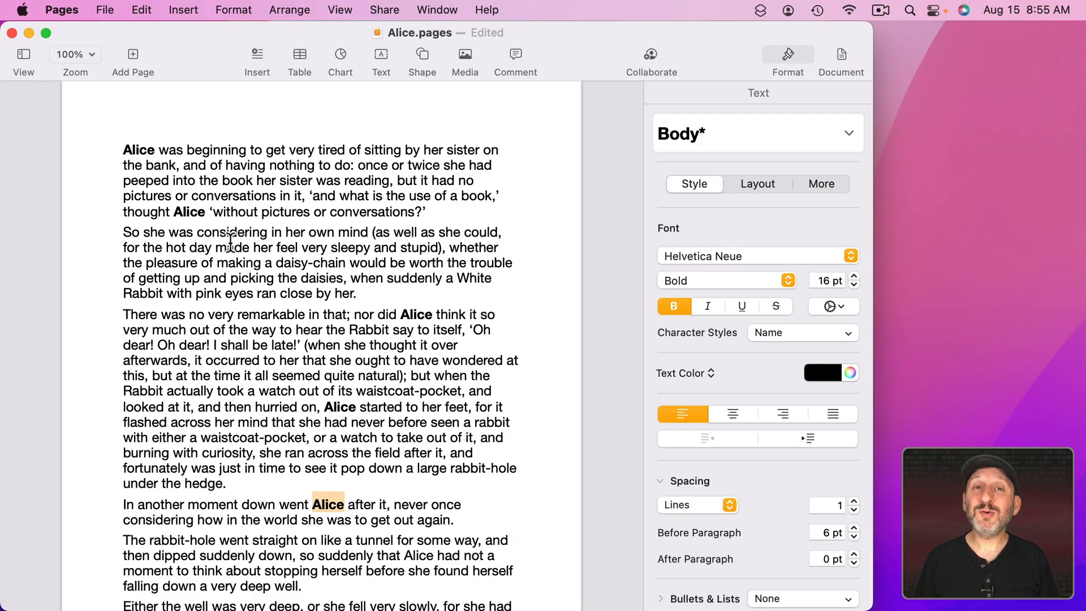
pyautogui.click(674, 306)
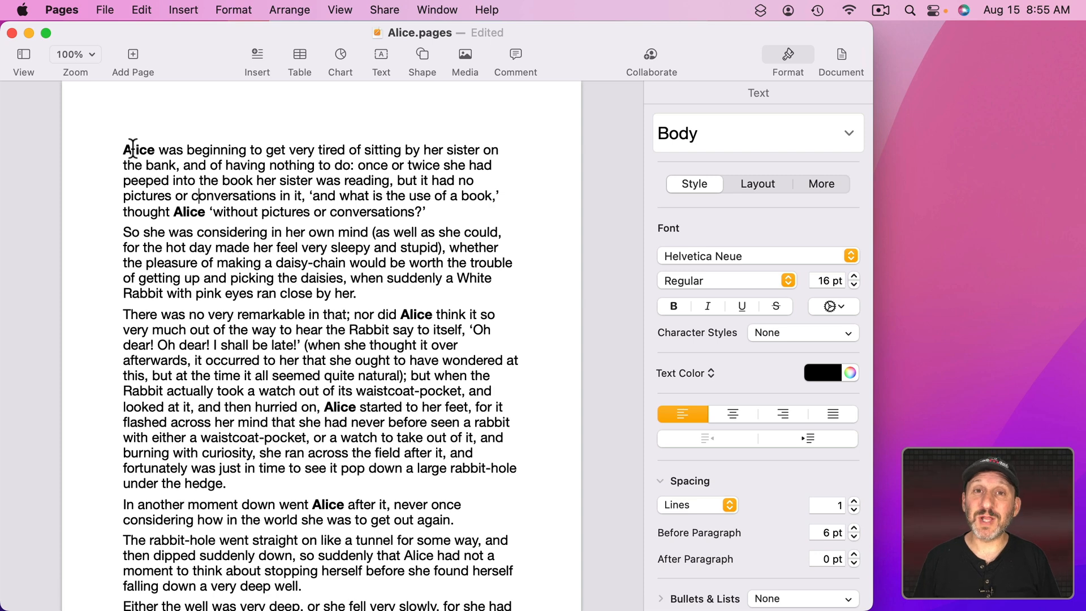
# - Colour the Alice in 'thought Alice' blue and show the character styles with Update available
pyautogui.click(673, 306)
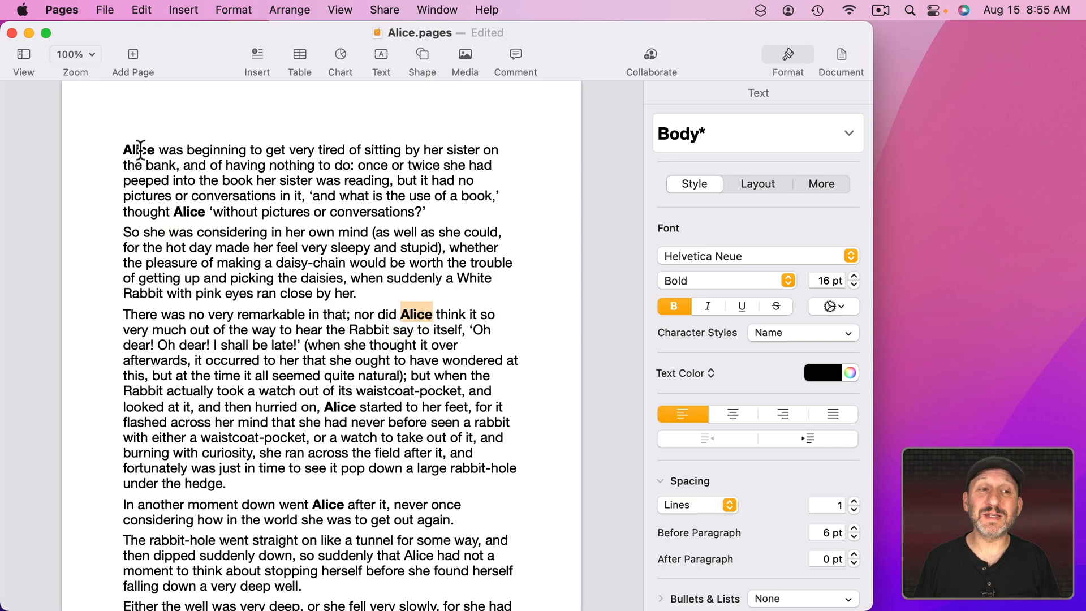
pyautogui.click(672, 305)
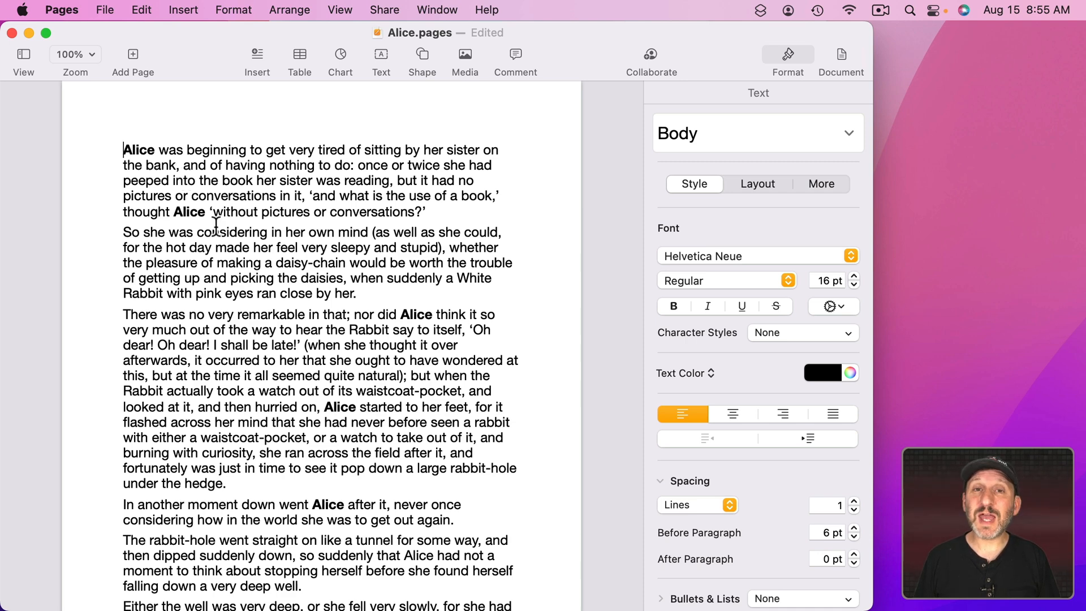
pyautogui.doubleClick(189, 212)
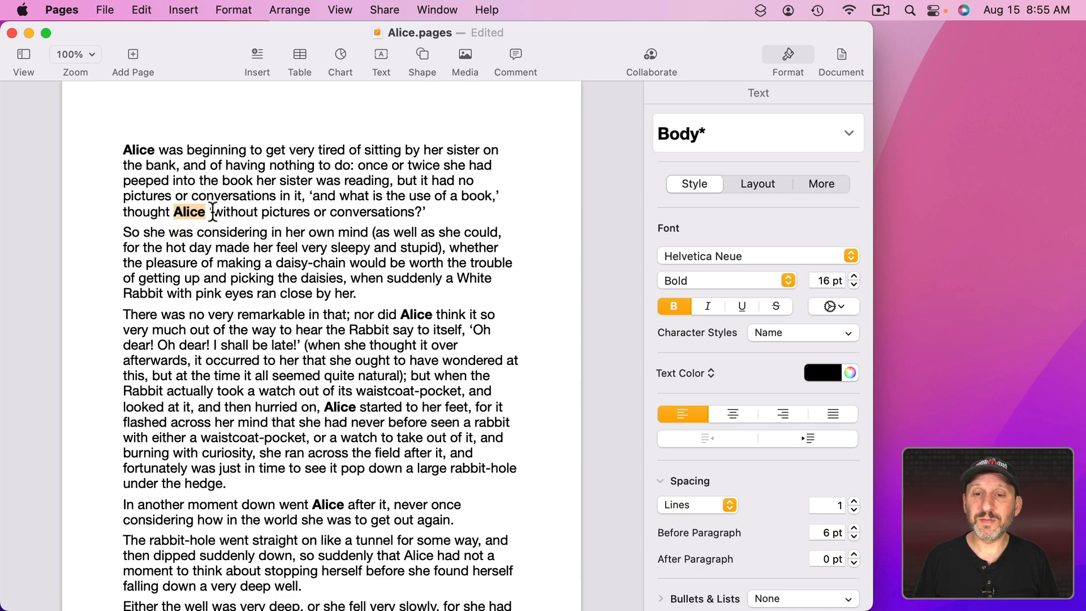
pyautogui.click(851, 372)
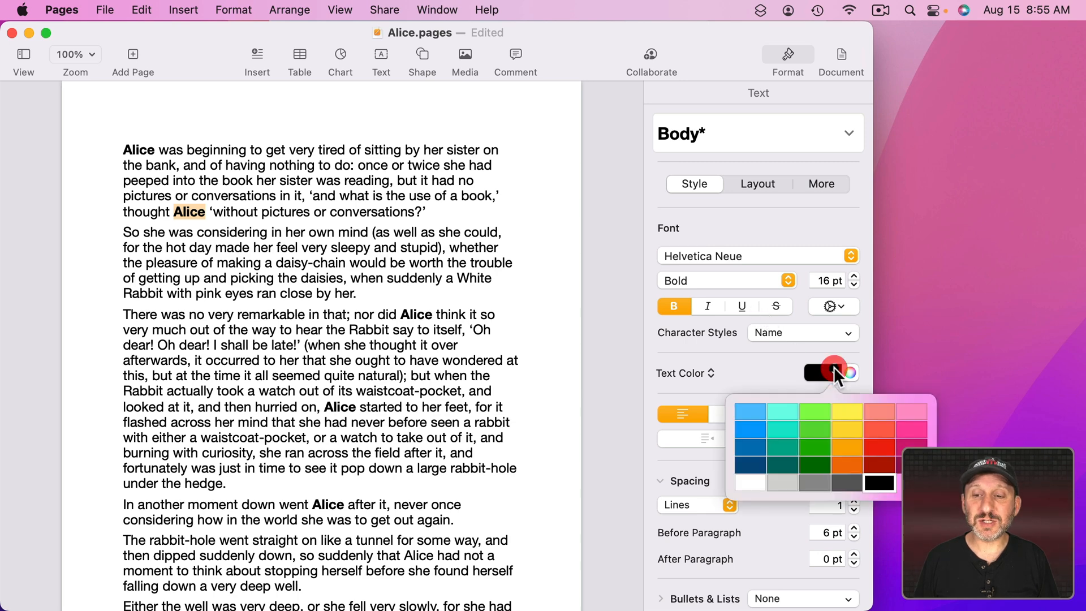
pyautogui.click(752, 412)
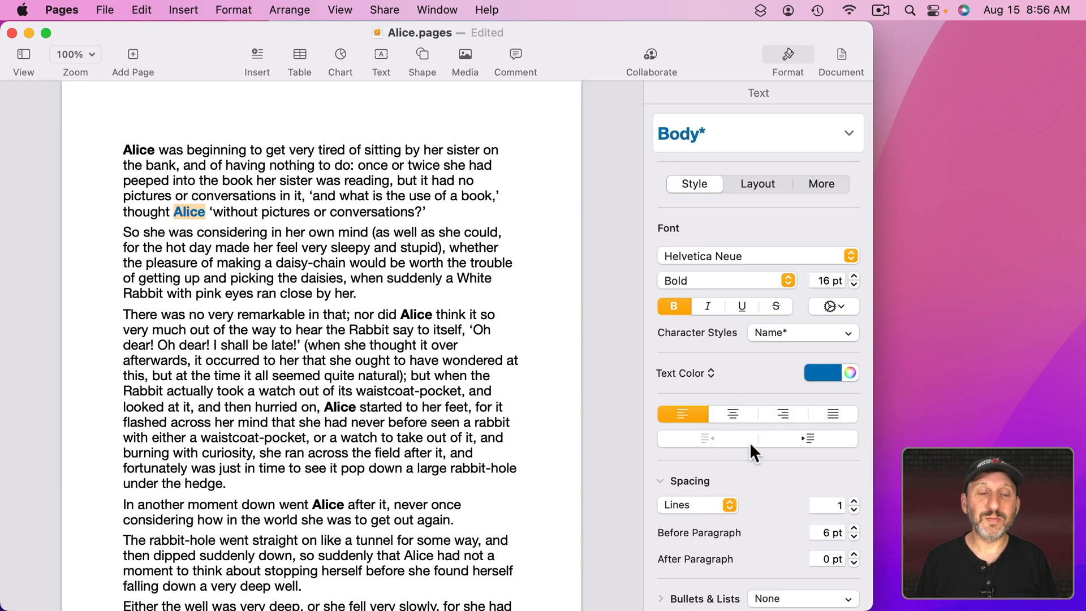
pyautogui.moveTo(618, 272)
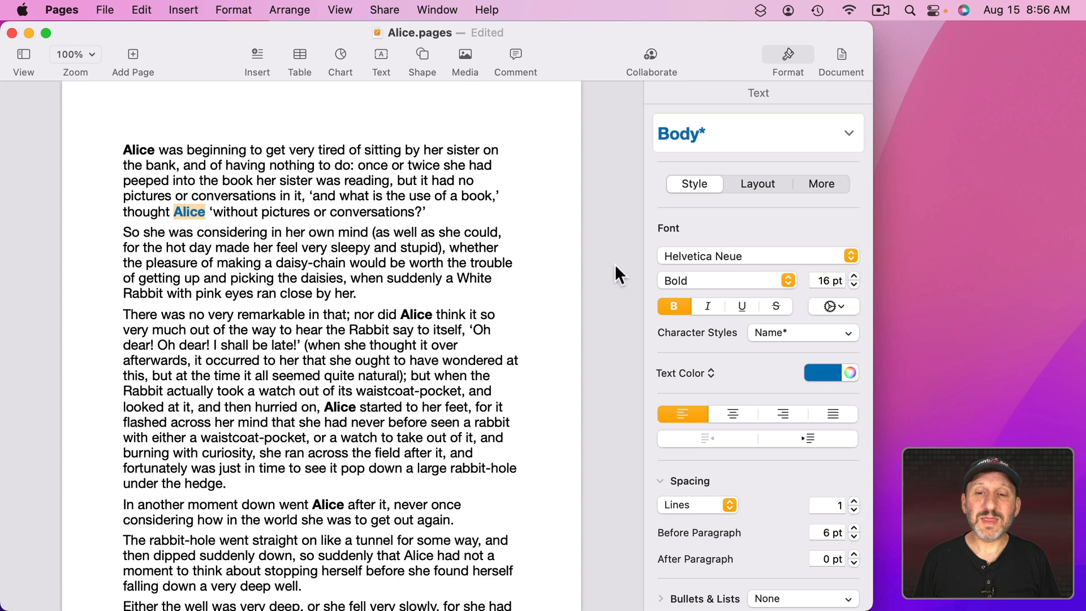
pyautogui.moveTo(782, 340)
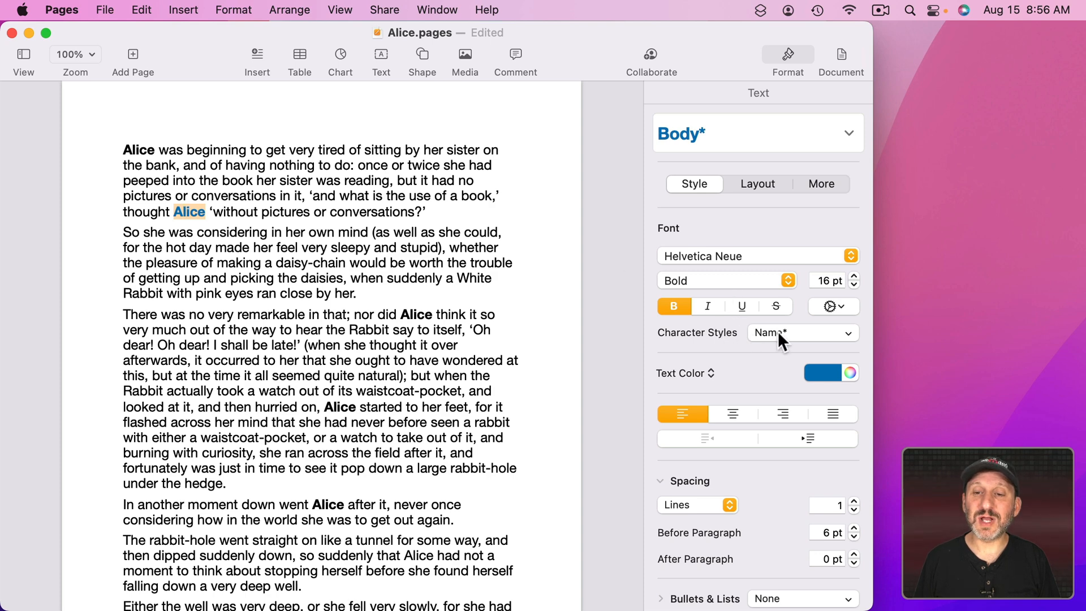
pyautogui.moveTo(783, 340)
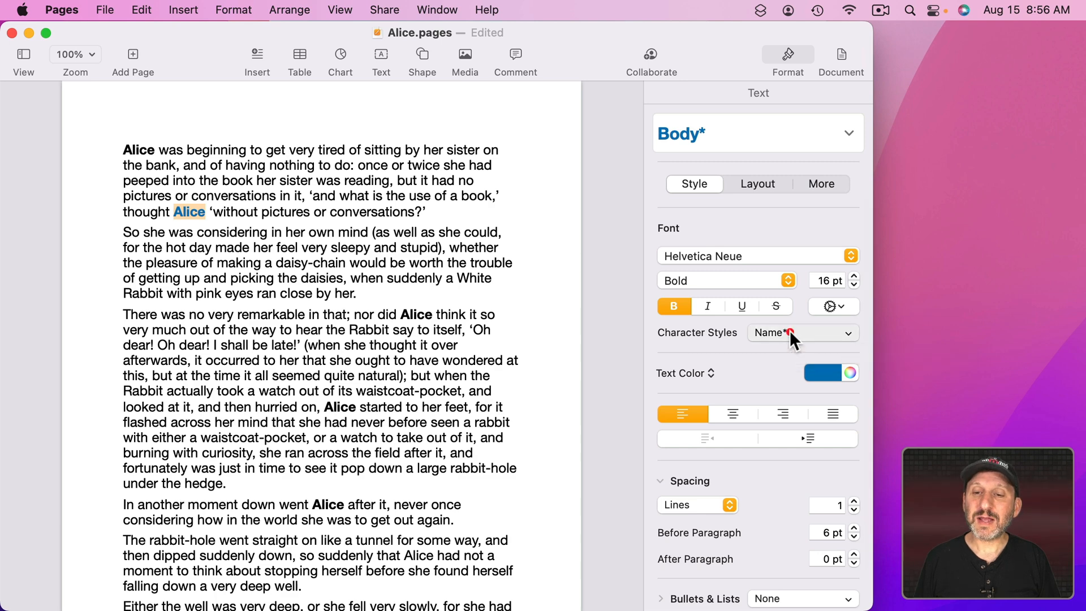
pyautogui.click(847, 332)
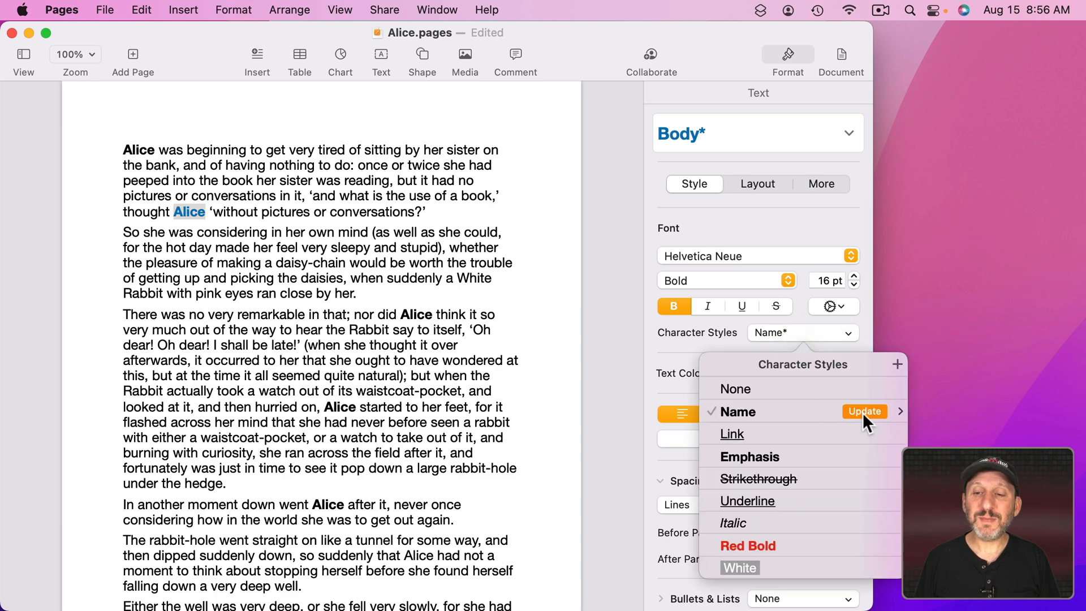
pyautogui.moveTo(866, 421)
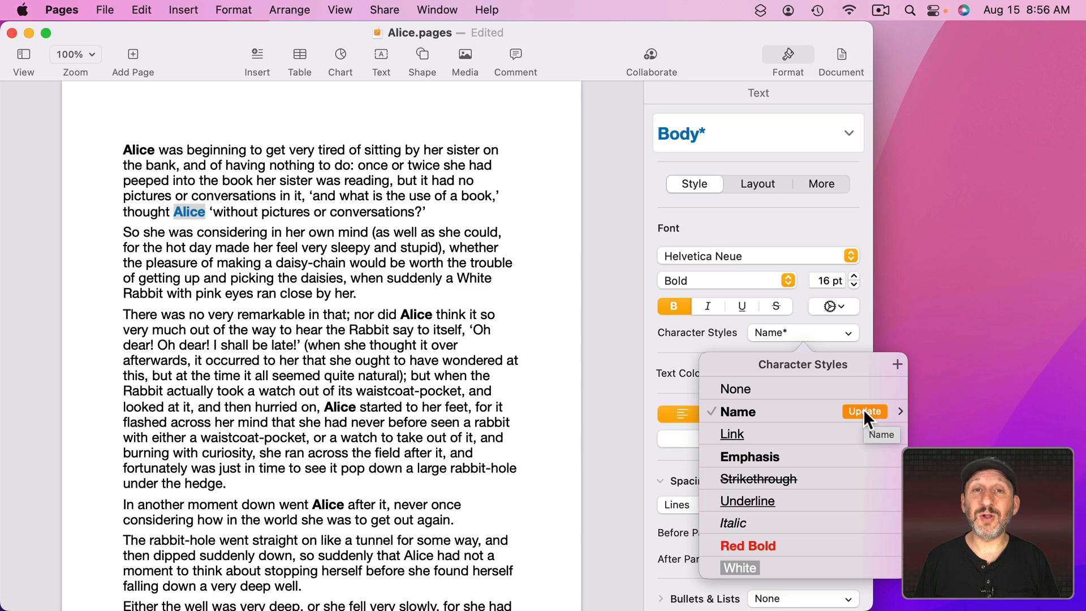
pyautogui.click(864, 412)
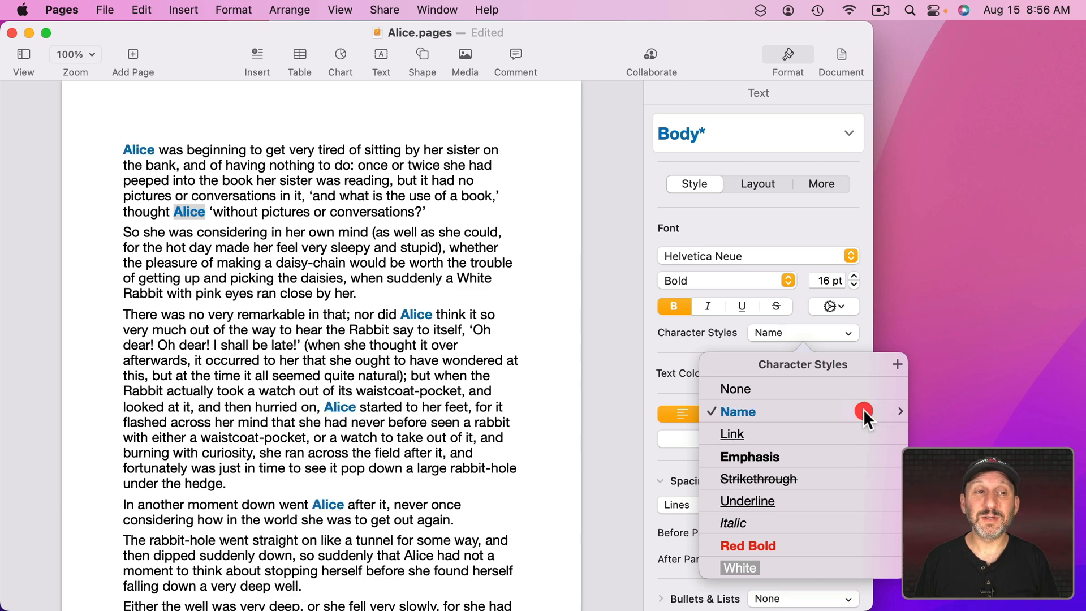
pyautogui.moveTo(409, 440)
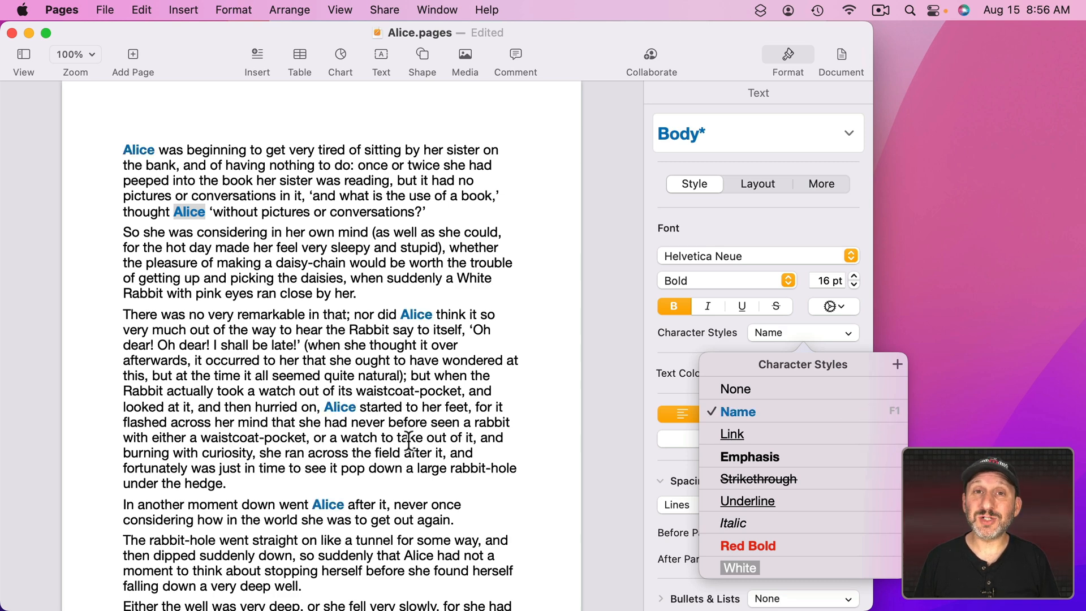
pyautogui.moveTo(289, 258)
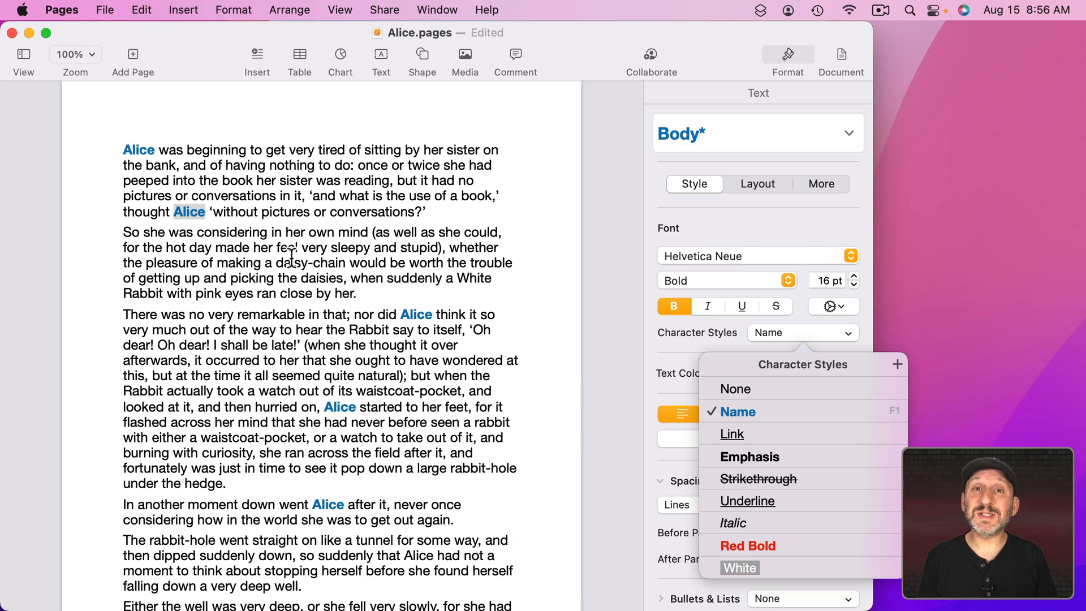
pyautogui.moveTo(232, 143)
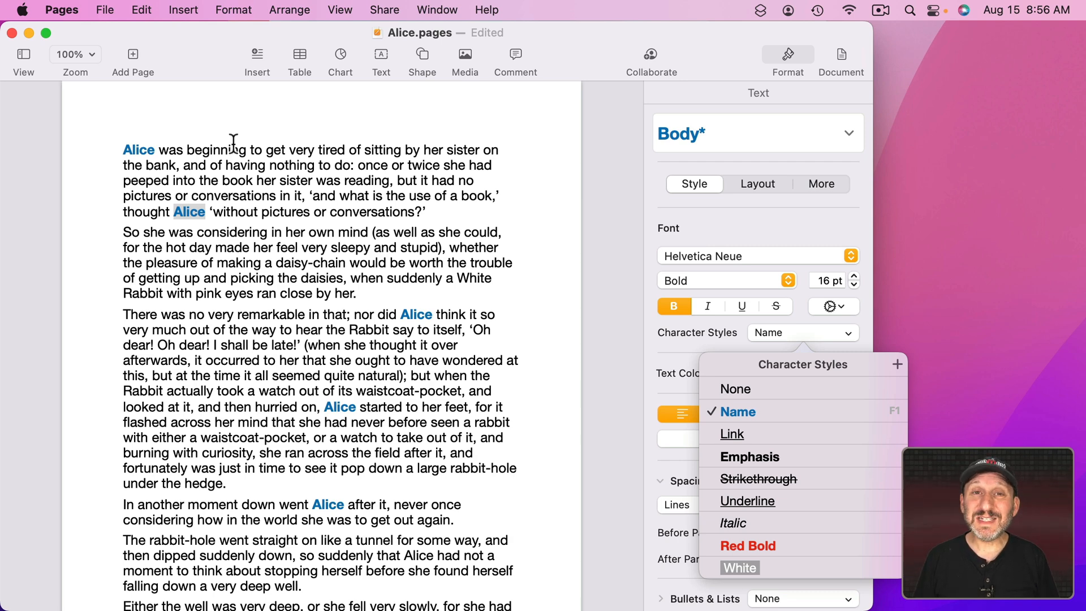
pyautogui.moveTo(365, 443)
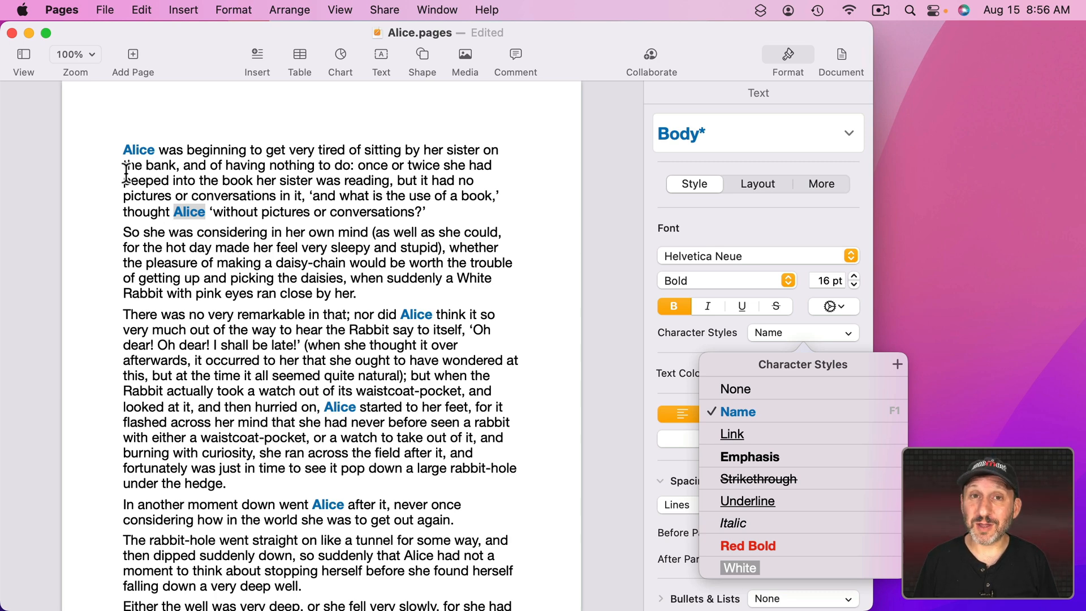
pyautogui.click(738, 411)
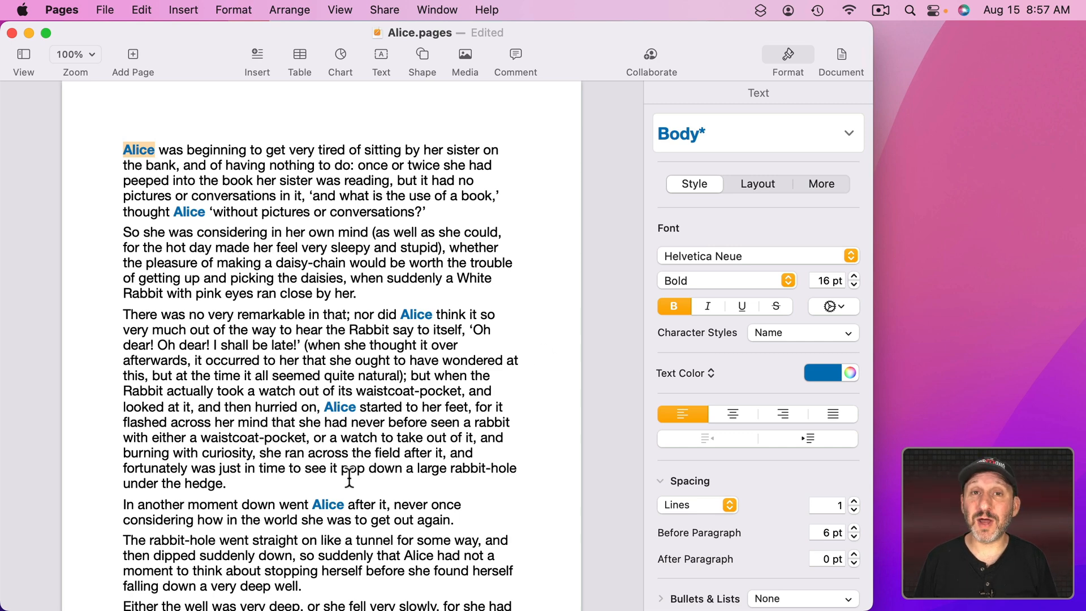
pyautogui.moveTo(388, 304)
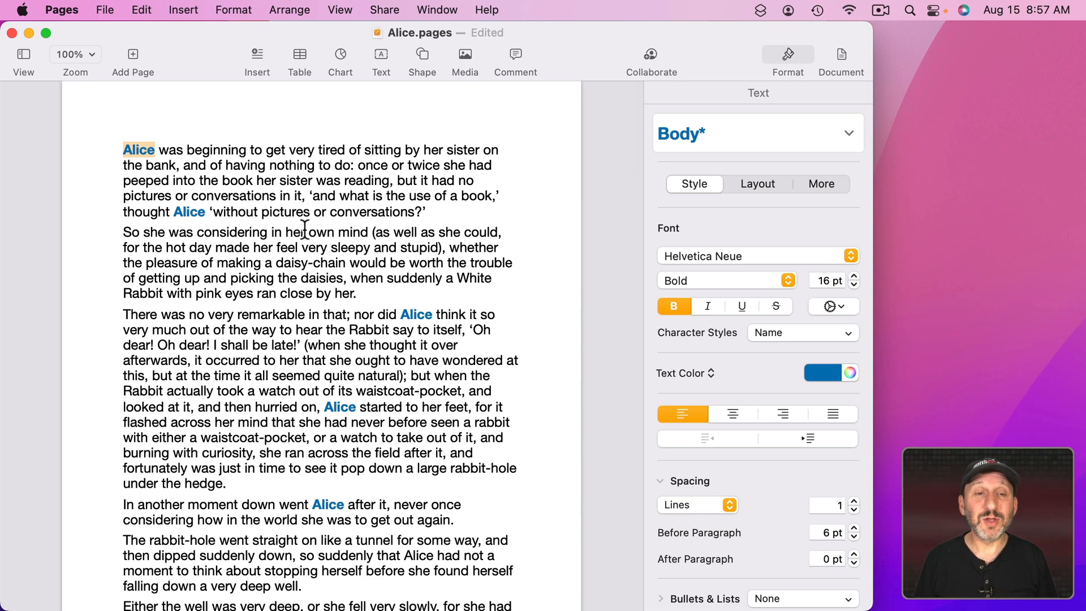
pyautogui.moveTo(366, 301)
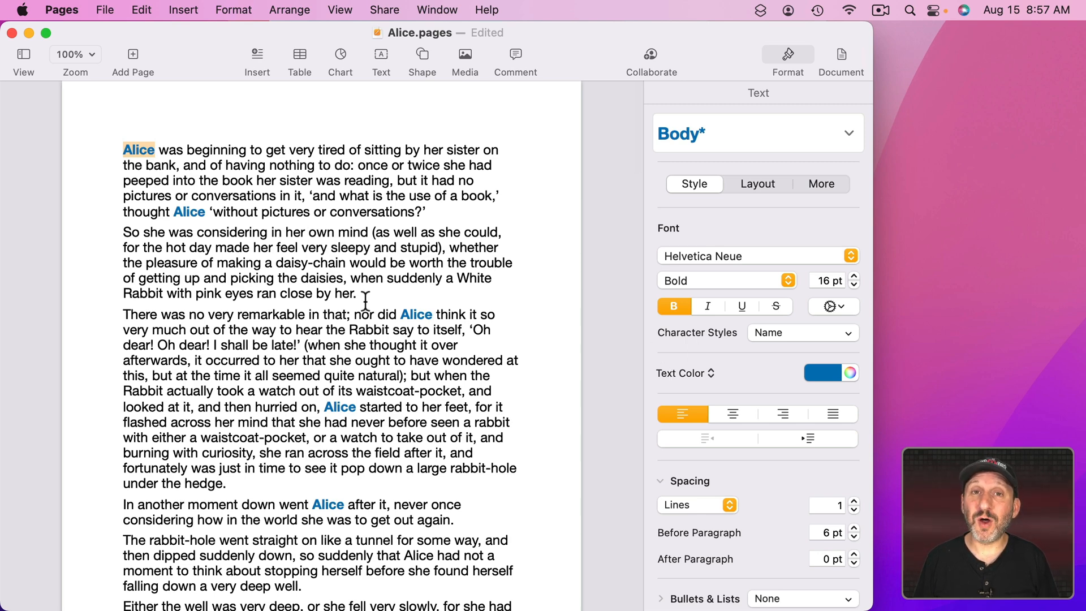
pyautogui.moveTo(383, 218)
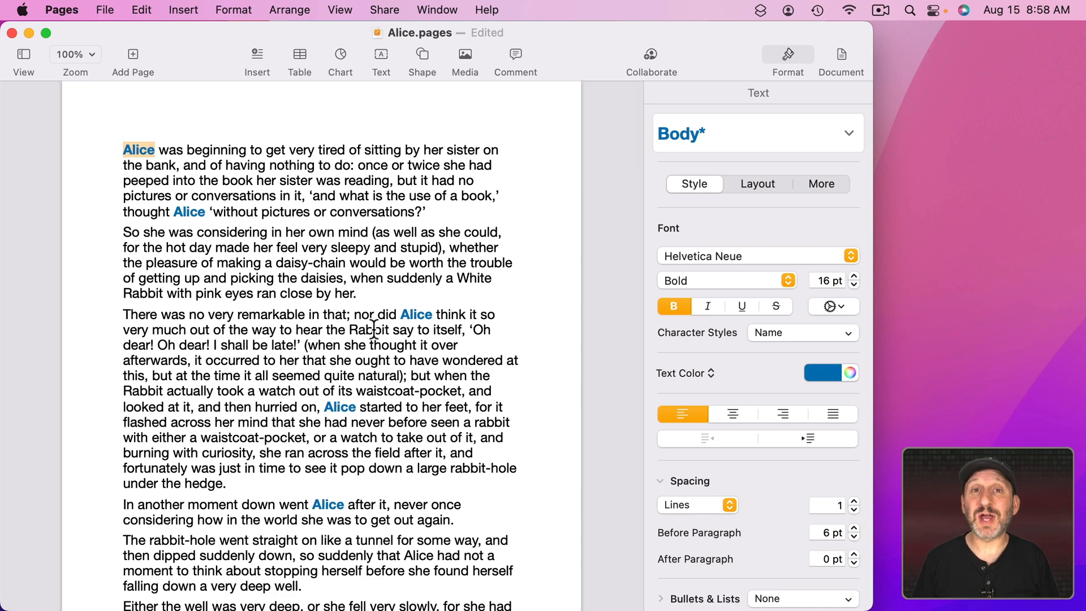
# - Remove bold from the first Alice and update Name so all Alices look like plain body text
pyautogui.click(673, 307)
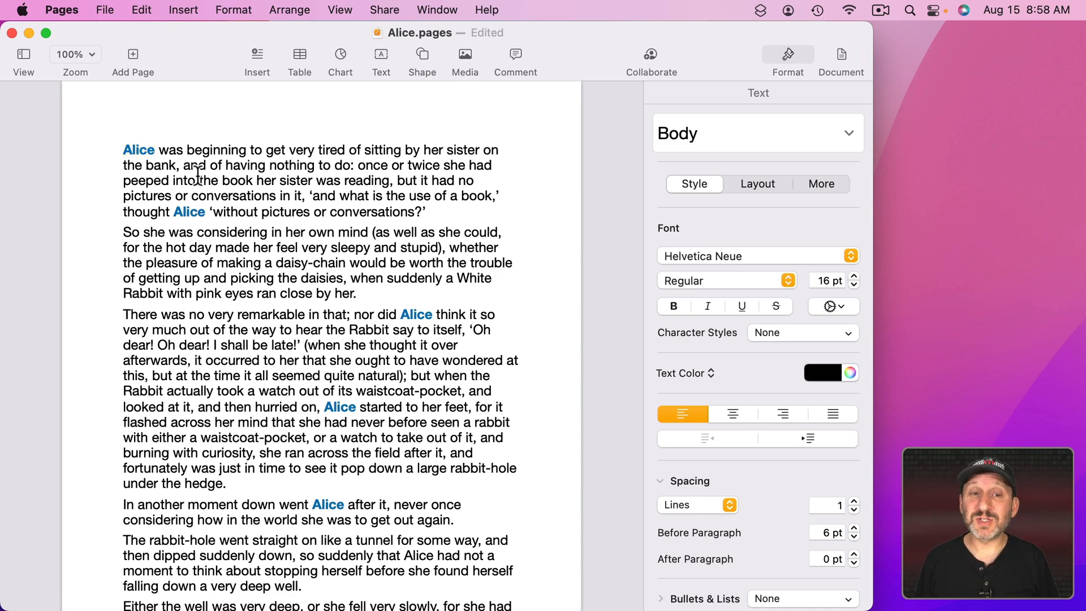
pyautogui.click(672, 307)
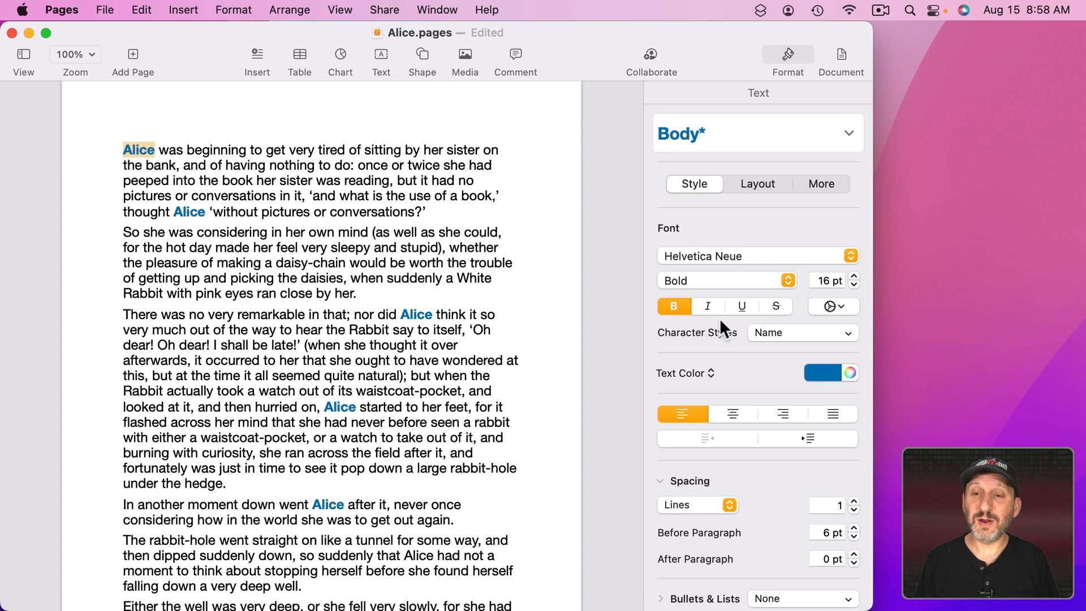
pyautogui.click(673, 307)
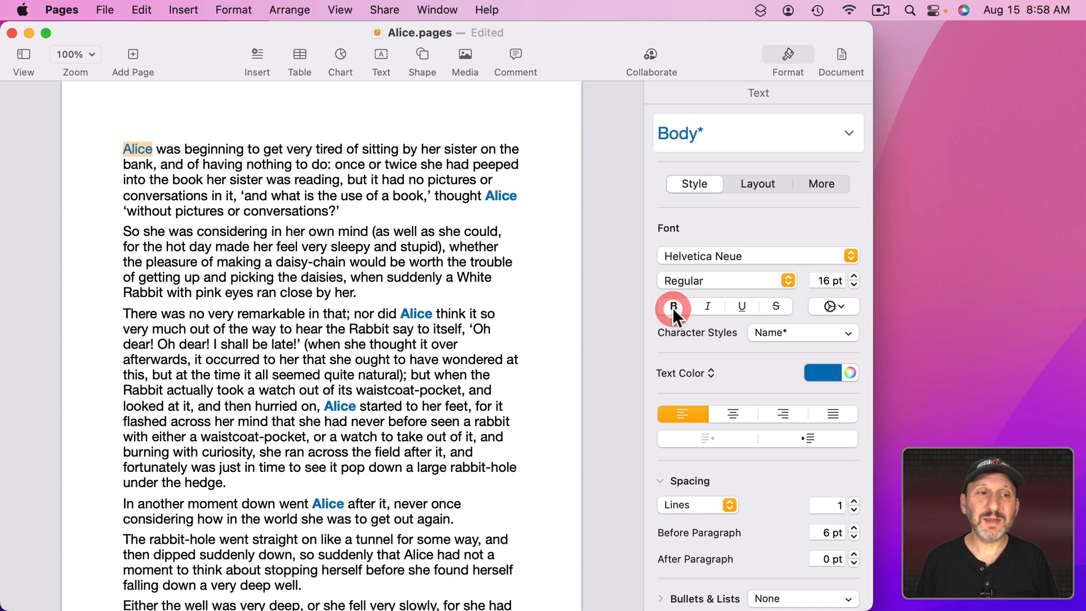
pyautogui.click(822, 373)
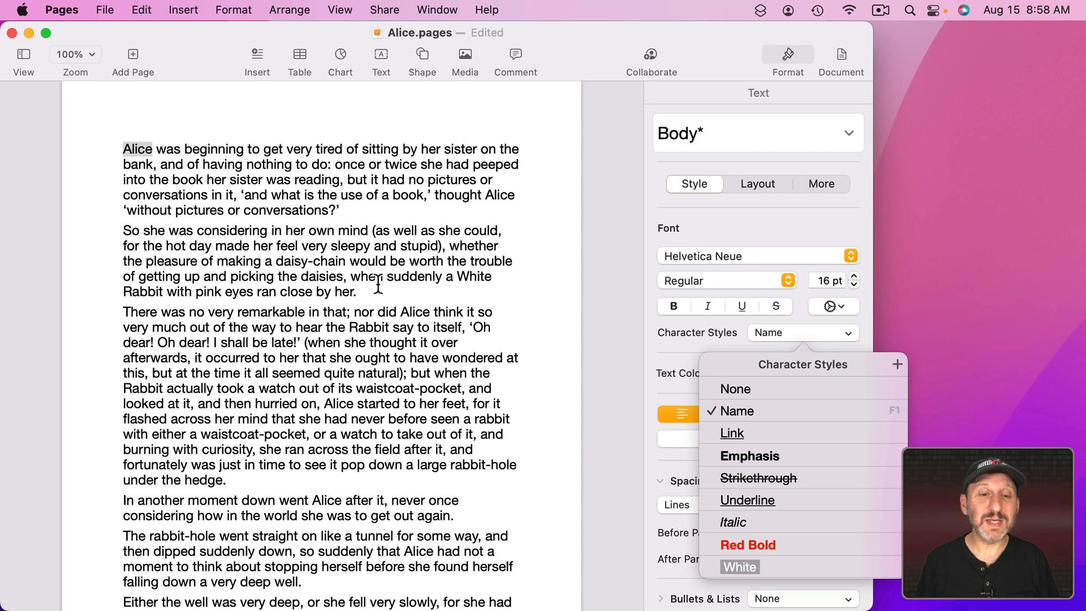
pyautogui.moveTo(412, 316)
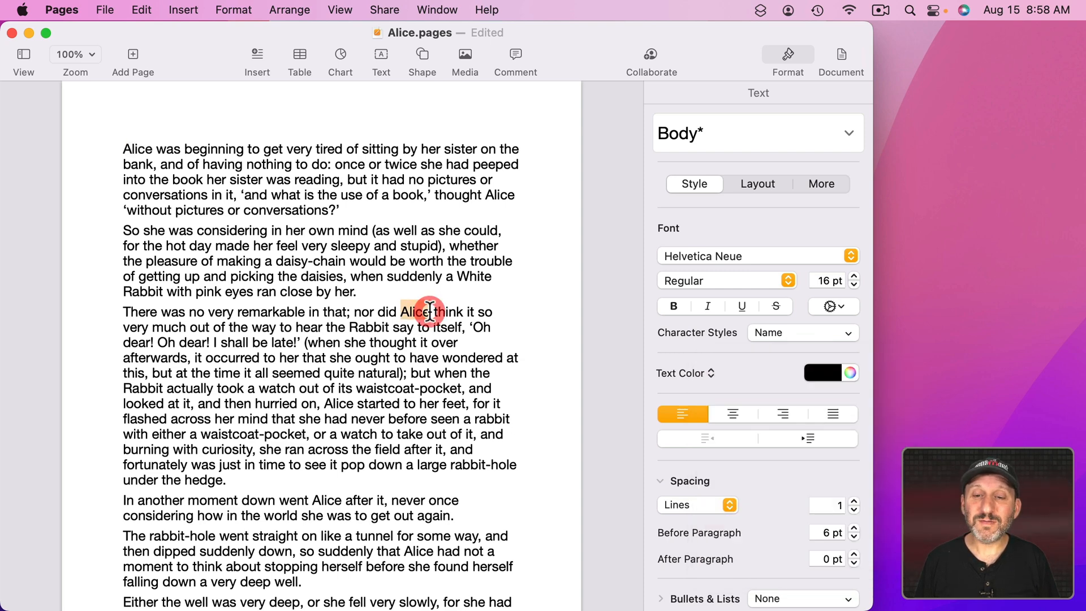
pyautogui.doubleClick(414, 312)
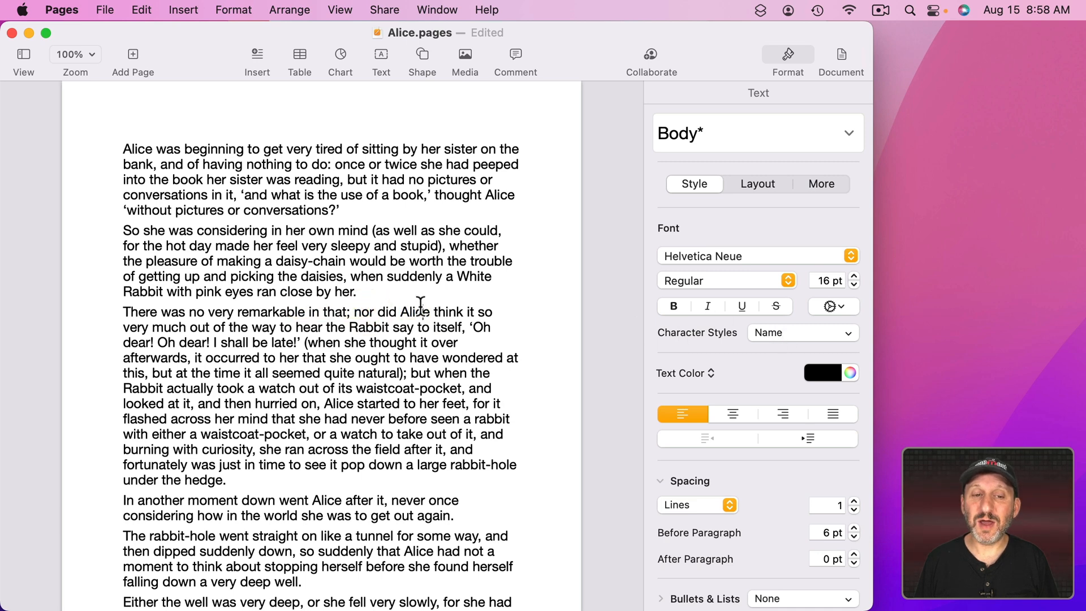
# - Restyle the third paragraph's Alice as green, bold, underlined 17 pt Gill Sans and update Name
pyautogui.doubleClick(417, 313)
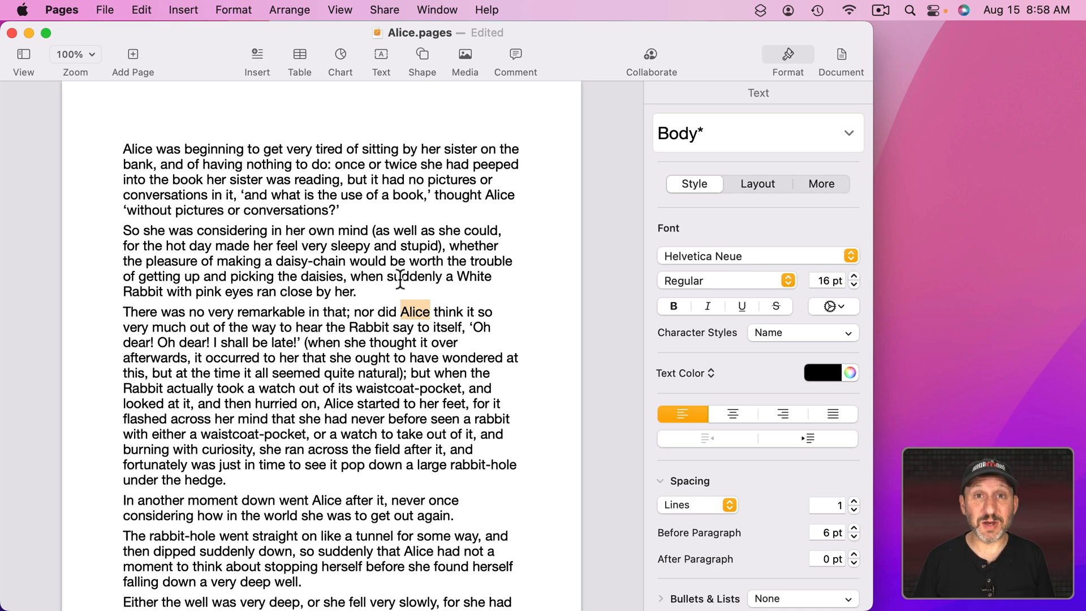
pyautogui.moveTo(299, 261)
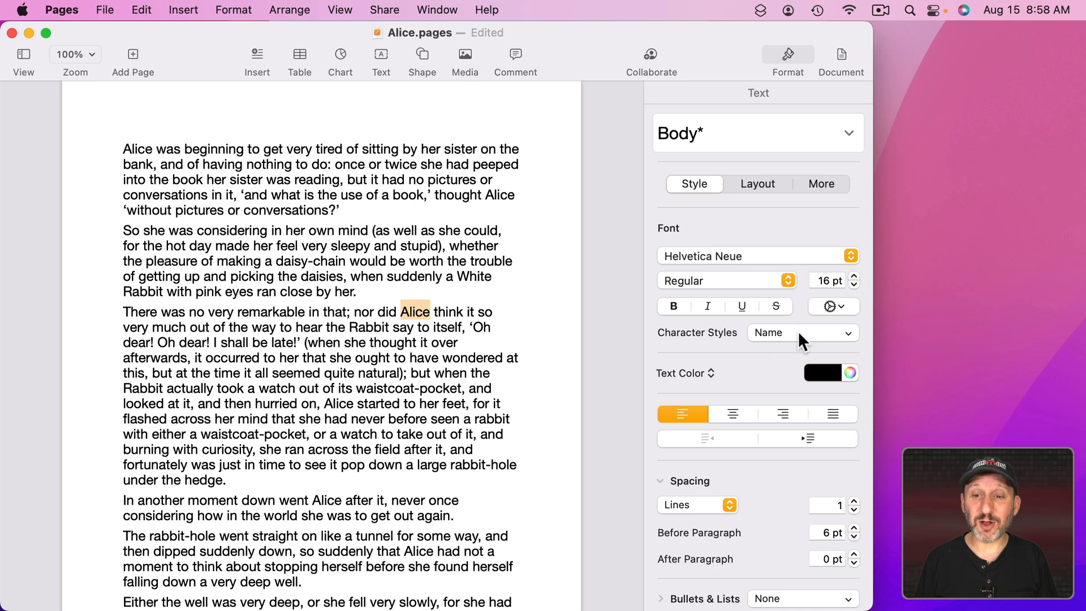
pyautogui.moveTo(633, 353)
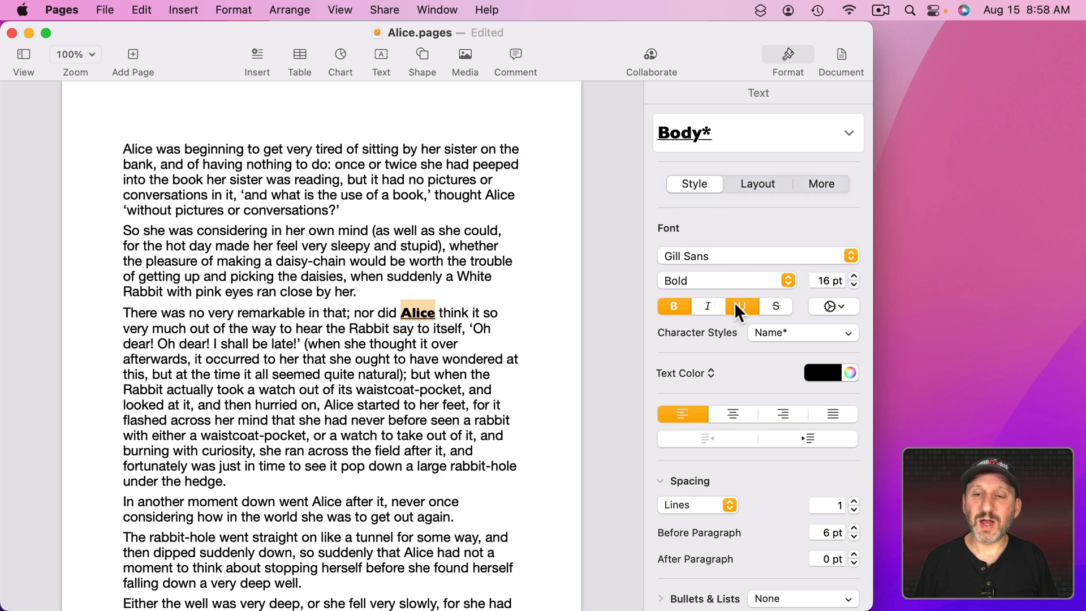
pyautogui.click(851, 373)
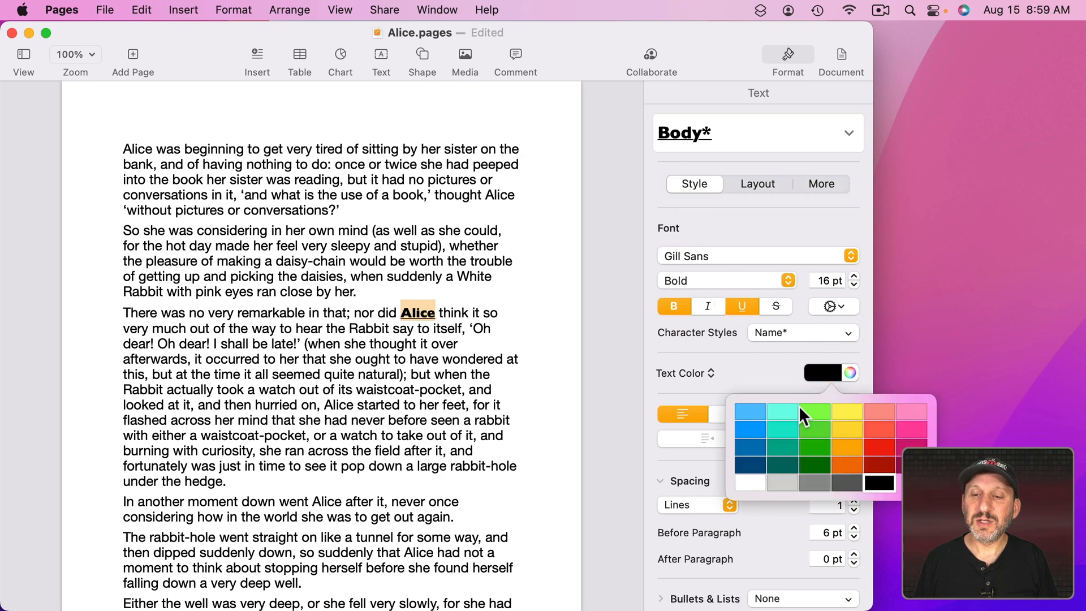
pyautogui.click(815, 409)
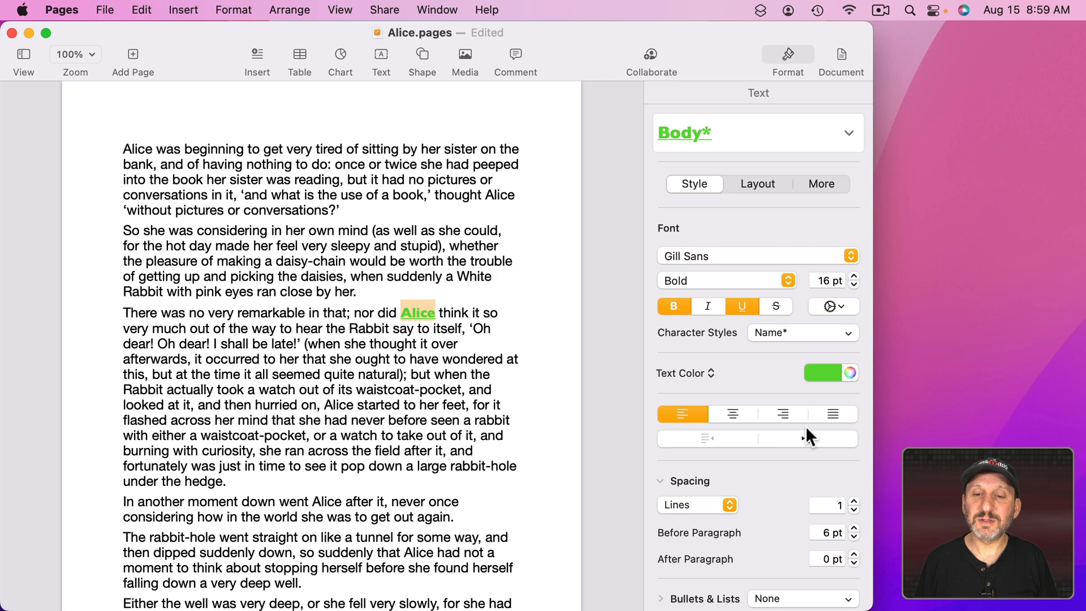
pyautogui.click(854, 276)
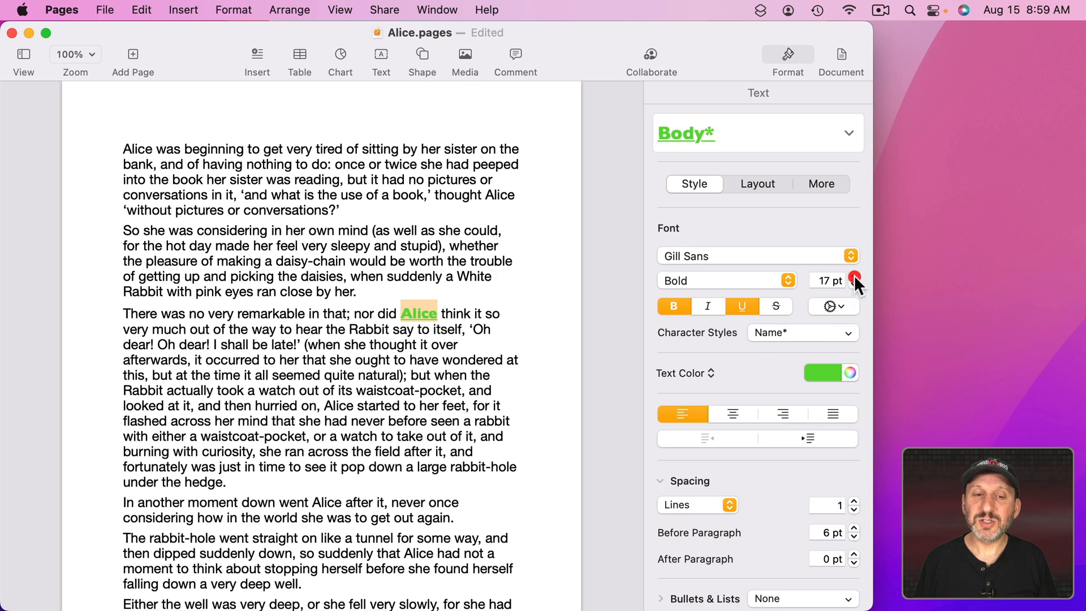
pyautogui.moveTo(789, 326)
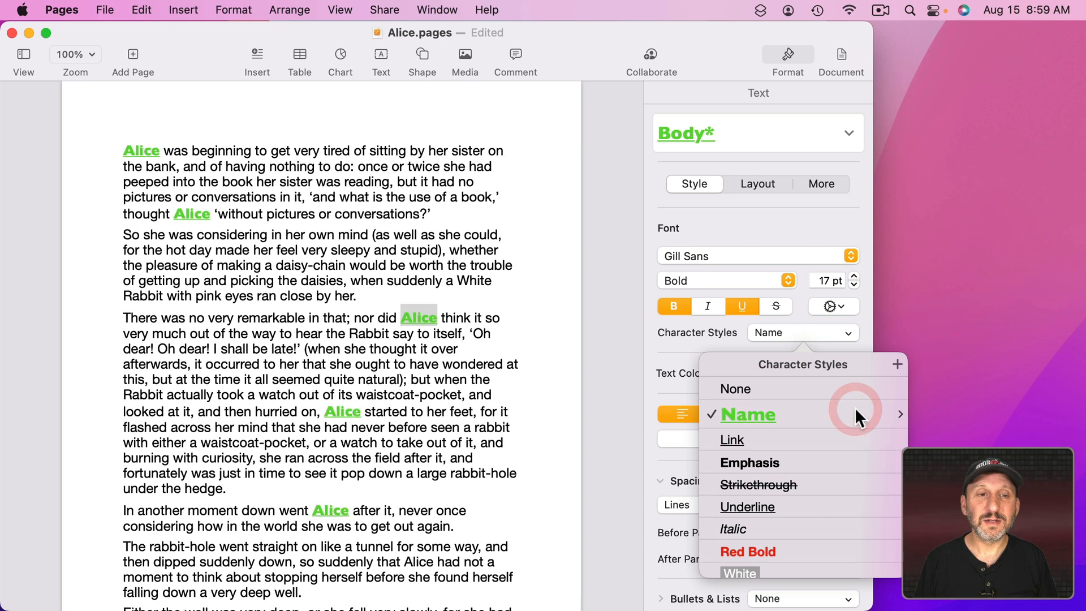
pyautogui.click(736, 388)
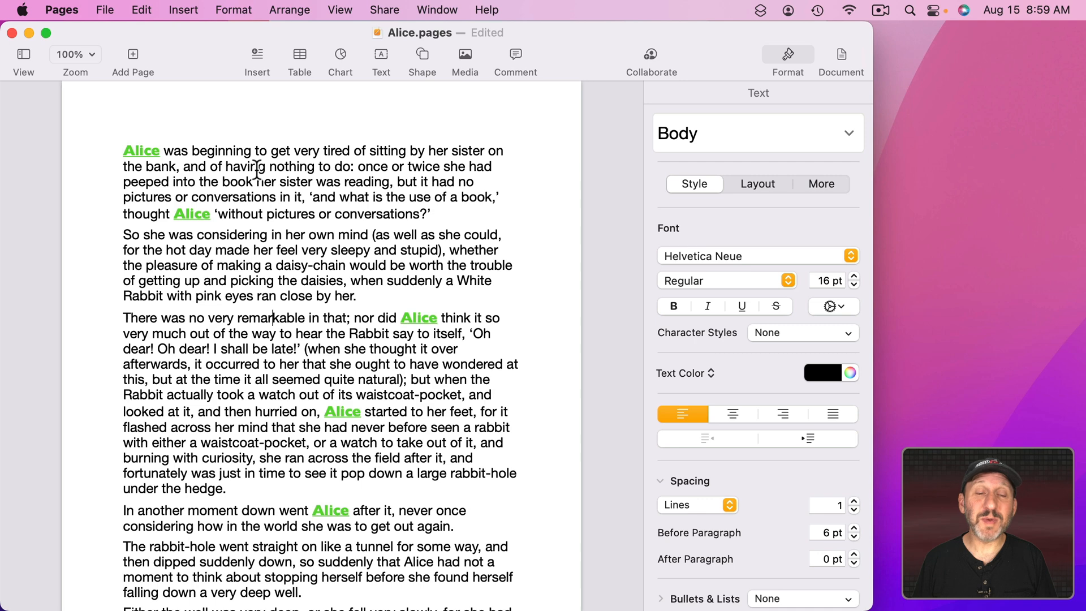
pyautogui.moveTo(454, 265)
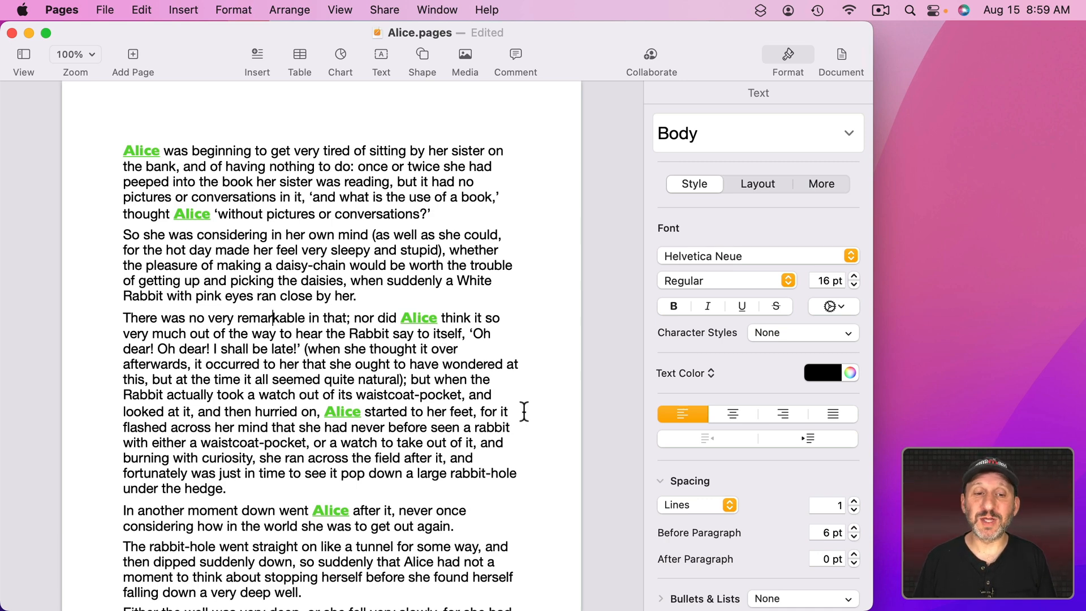
pyautogui.moveTo(146, 146)
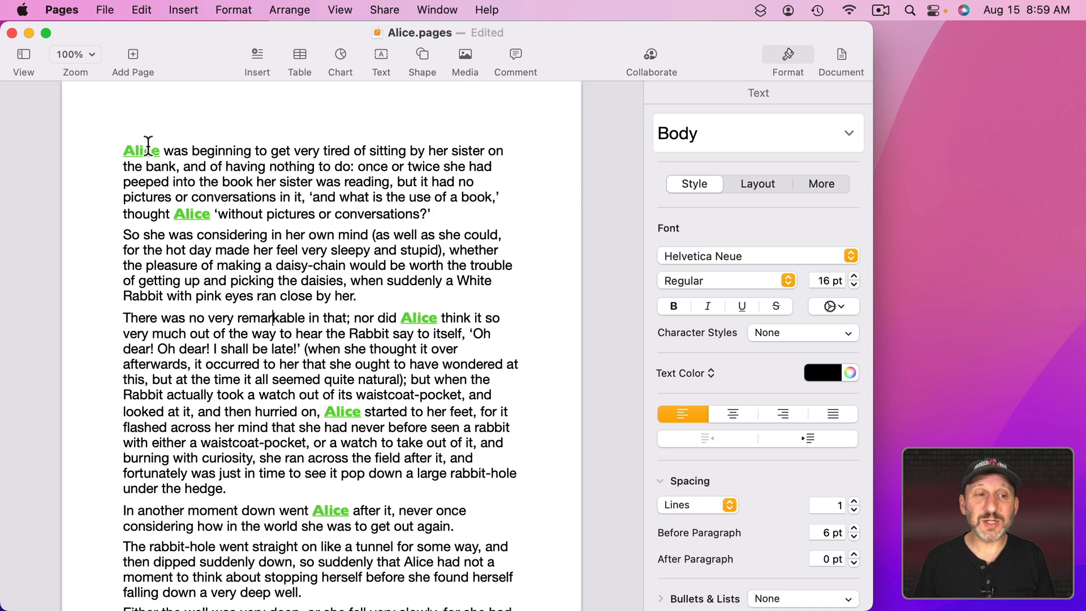
pyautogui.moveTo(371, 347)
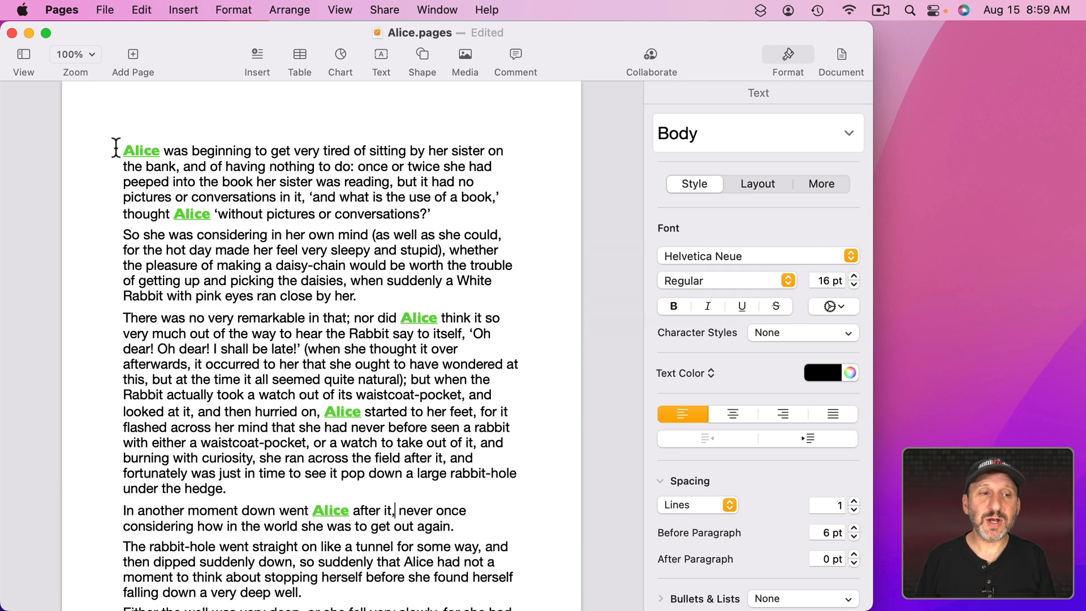
# - Search the document for 'alice' (21 matches) and close Find & Replace
pyautogui.press('cmd+f')
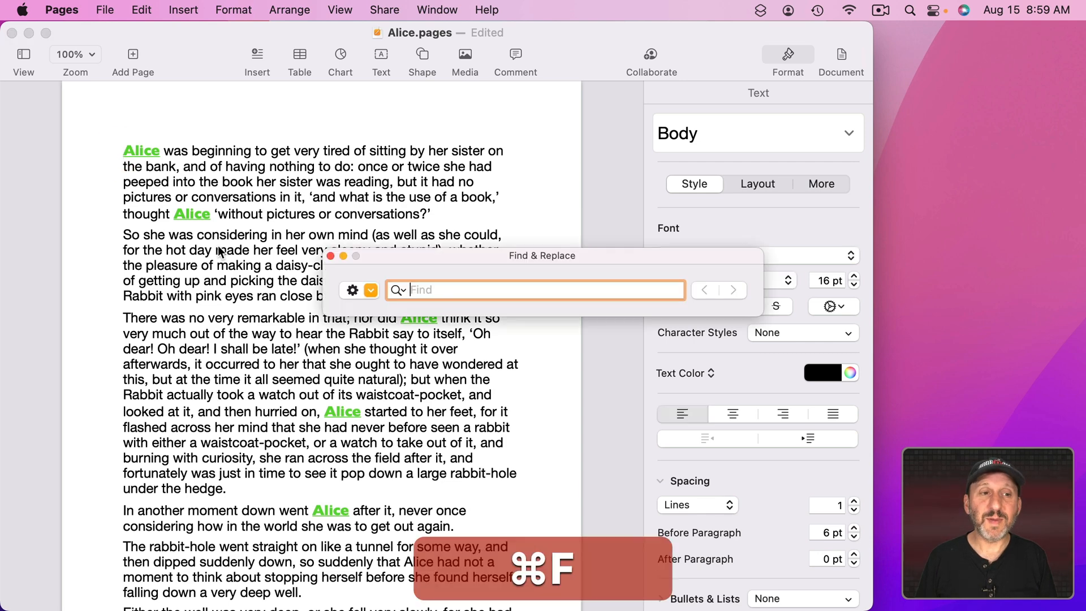
pyautogui.write('alice')
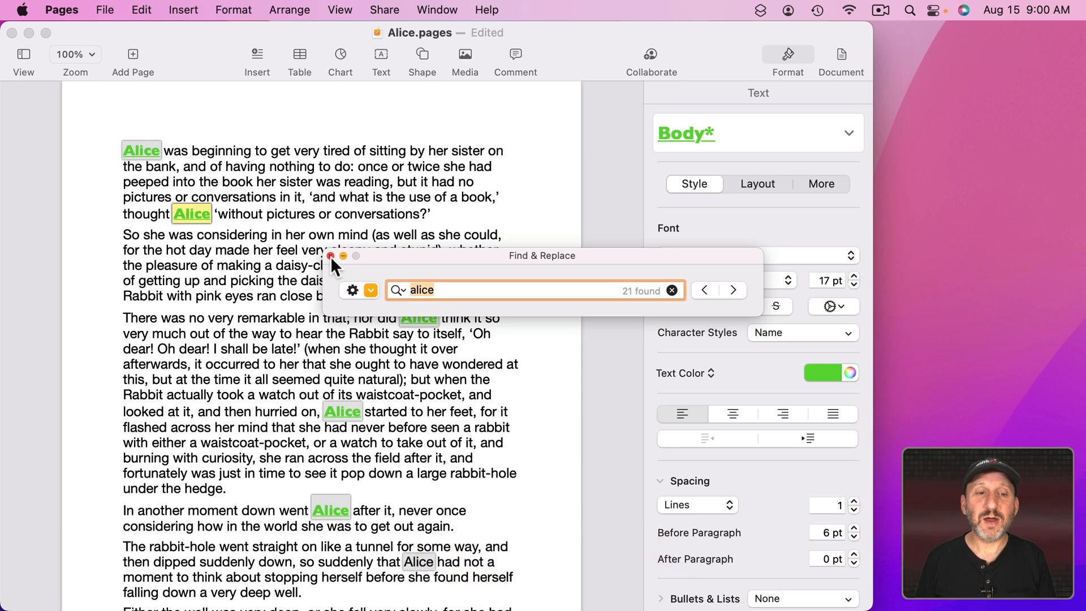
pyautogui.click(142, 10)
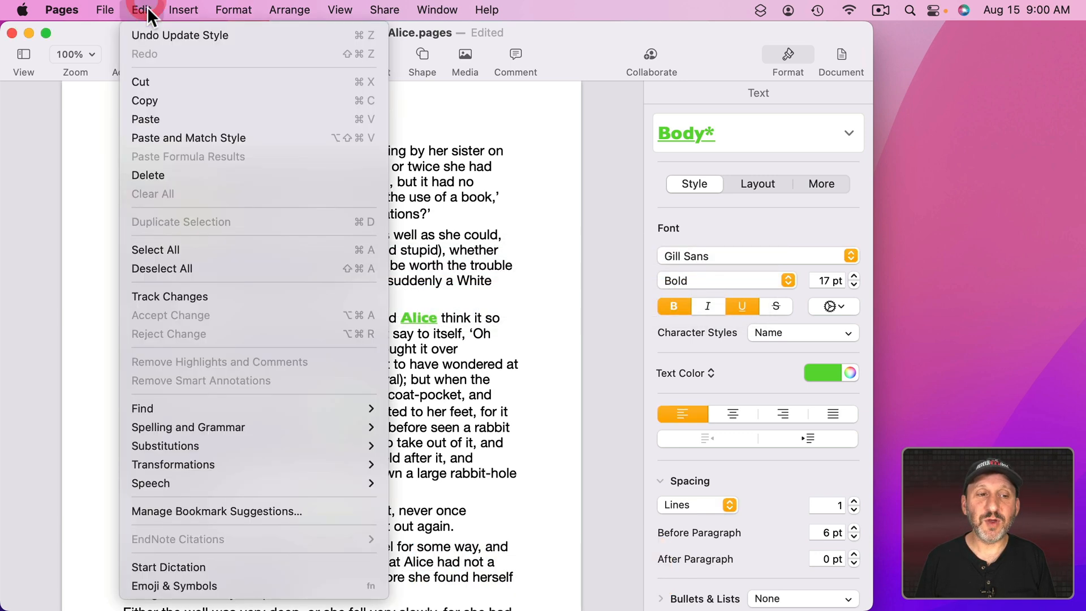
pyautogui.moveTo(143, 409)
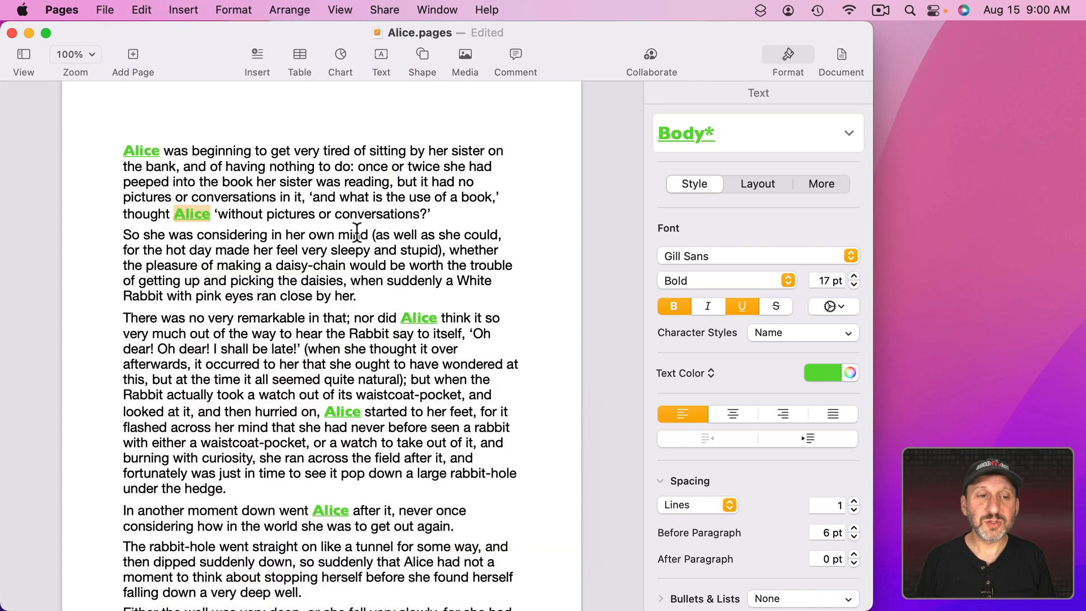
# - Jump with Find Next to the green underlined 'Alice' in 'so Alice soon' on page two
pyautogui.press('cmd+g')
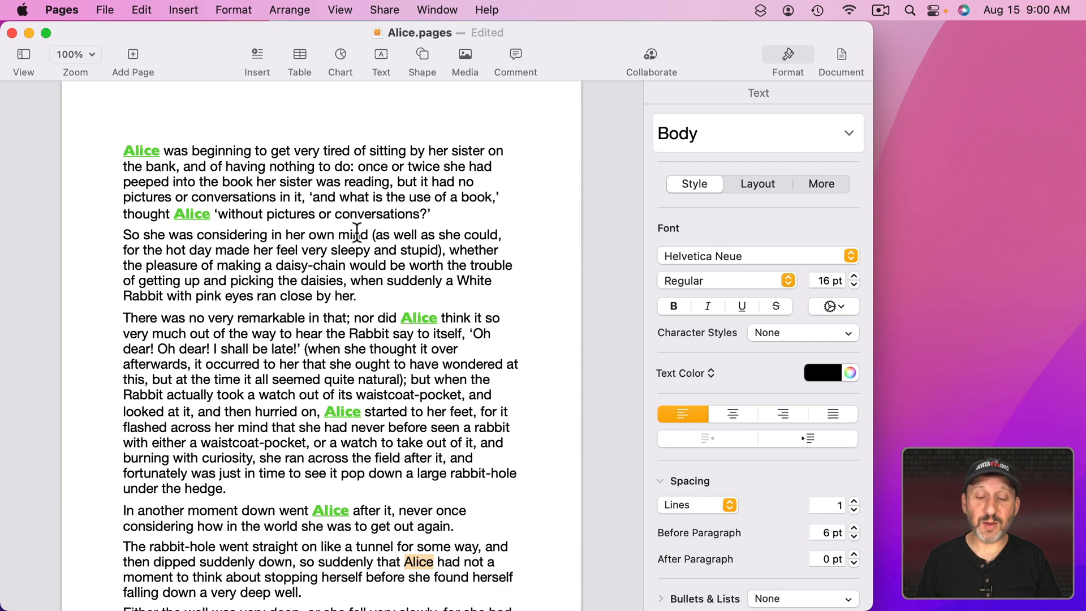
pyautogui.press('f1')
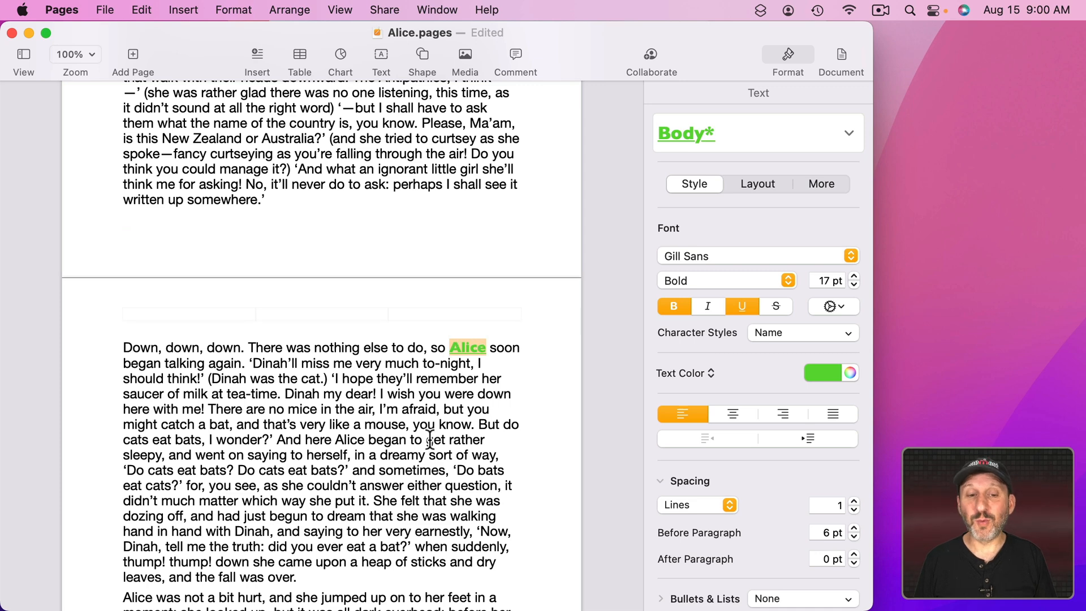
pyautogui.moveTo(341, 371)
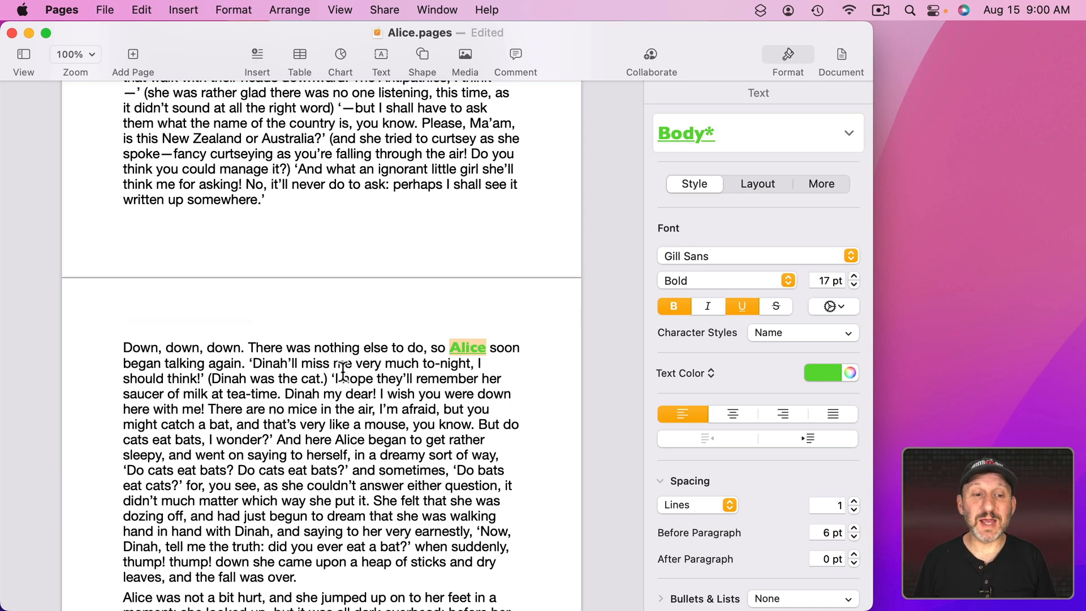